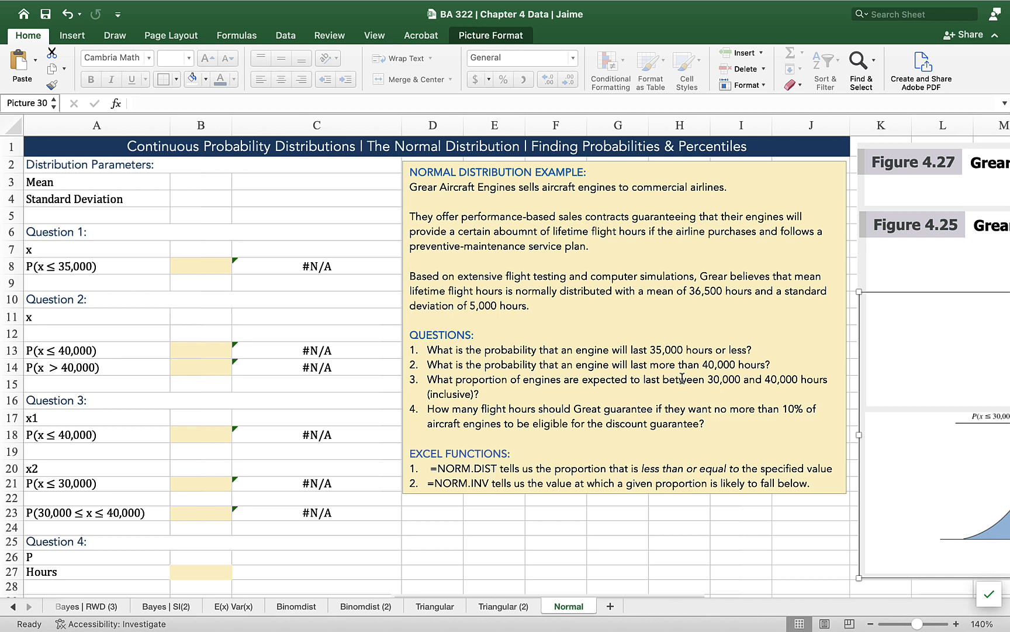
Correct "aboumnt" to "amount" and "Great" to "Grear" in the example description text box.
scroll(right, 3)
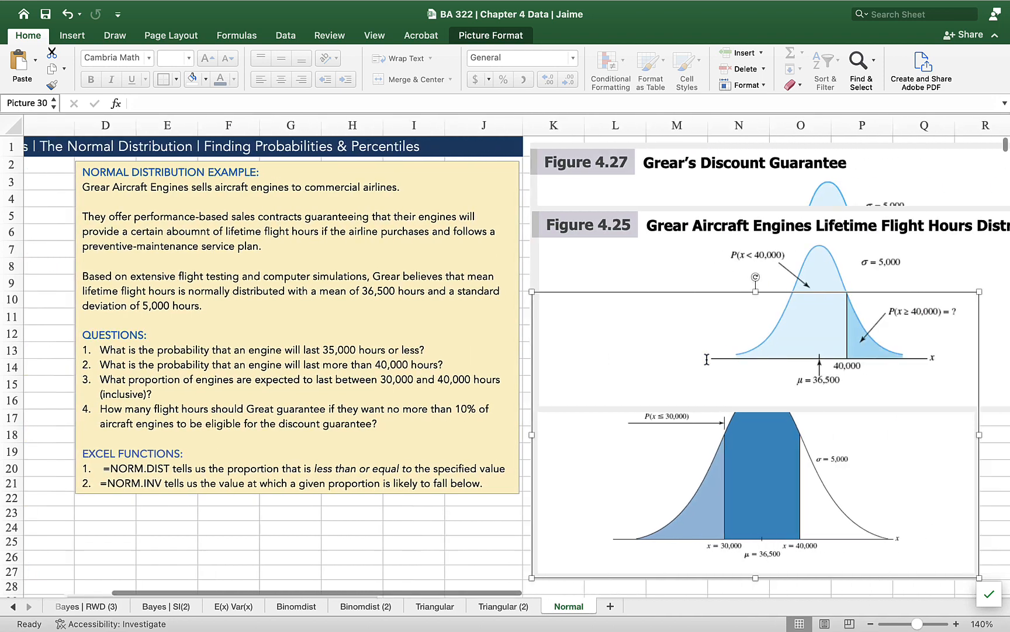
scroll(right, 3)
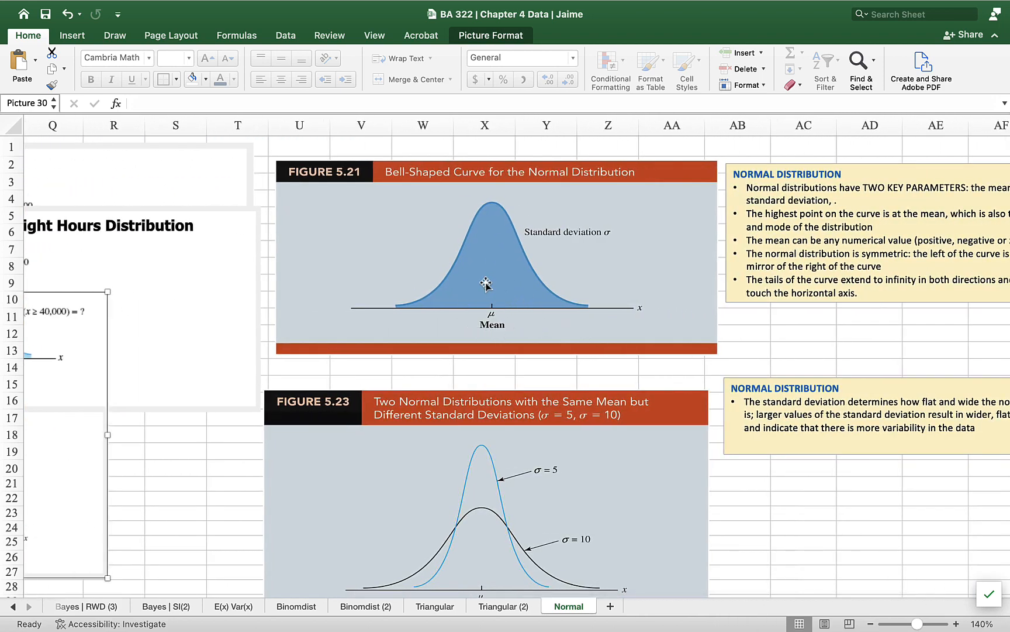
mouse_move(577, 248)
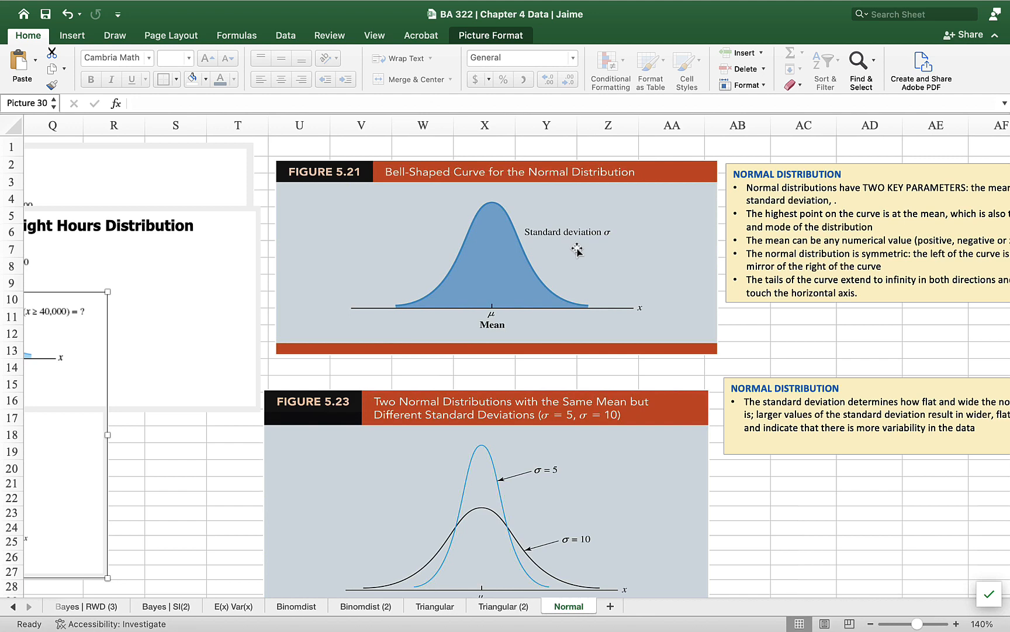
mouse_move(519, 303)
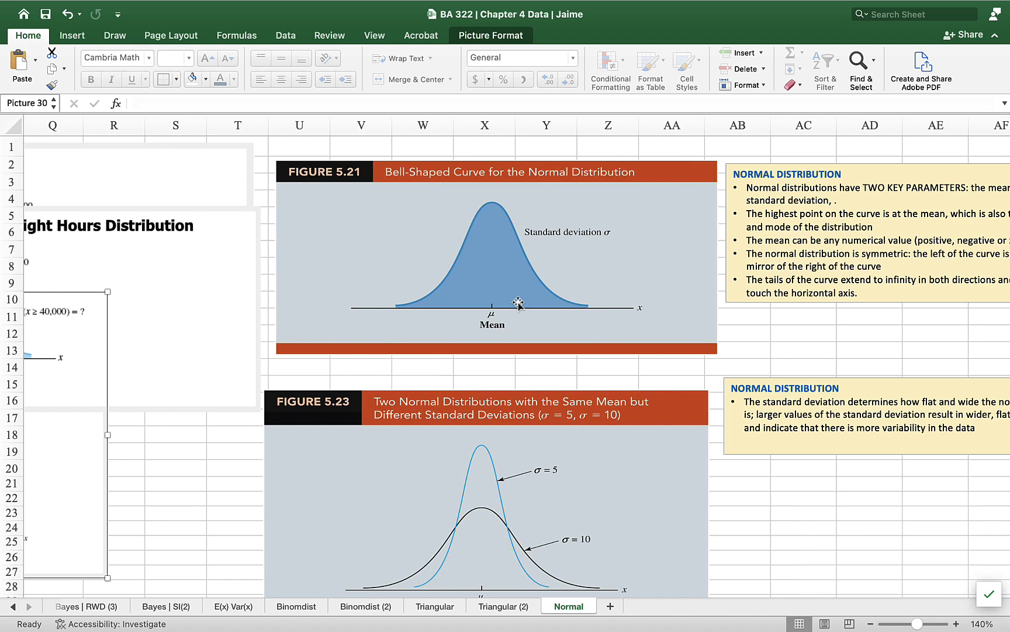
scroll(left, 3)
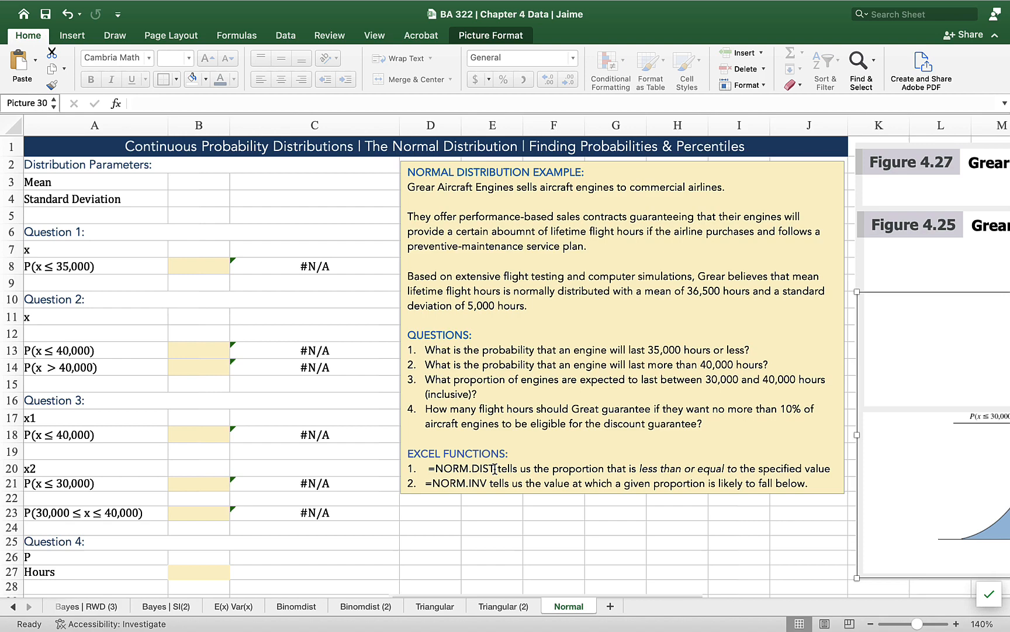
mouse_move(485, 402)
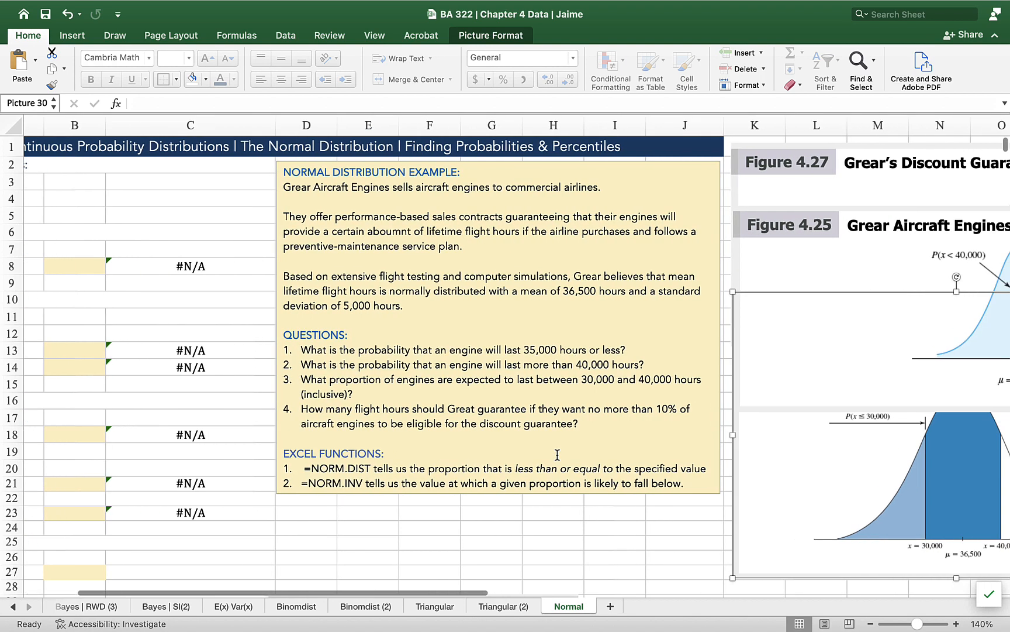
scroll(down, 3)
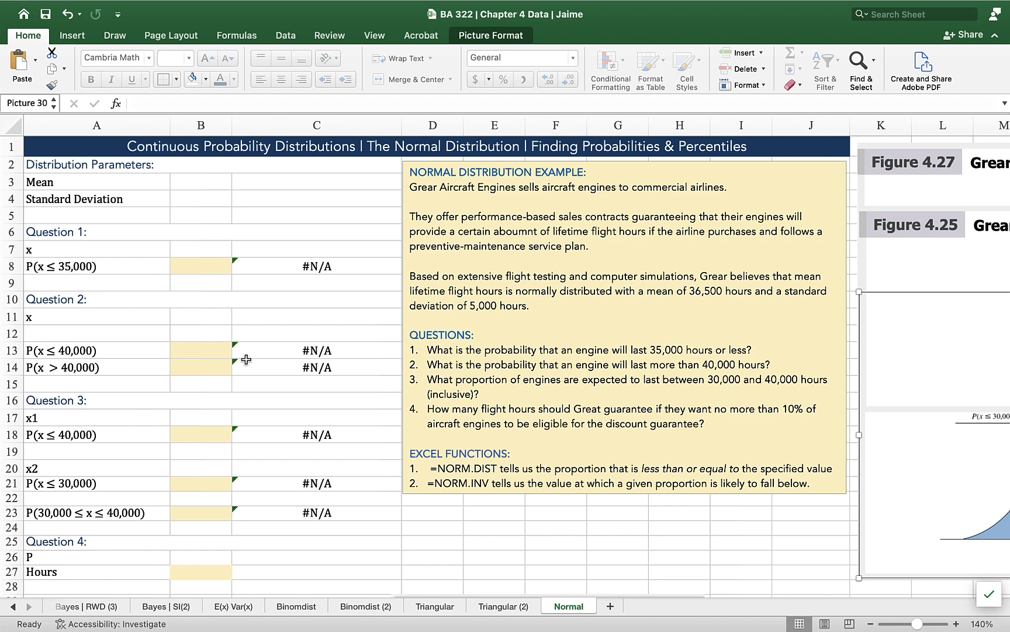
mouse_move(516, 235)
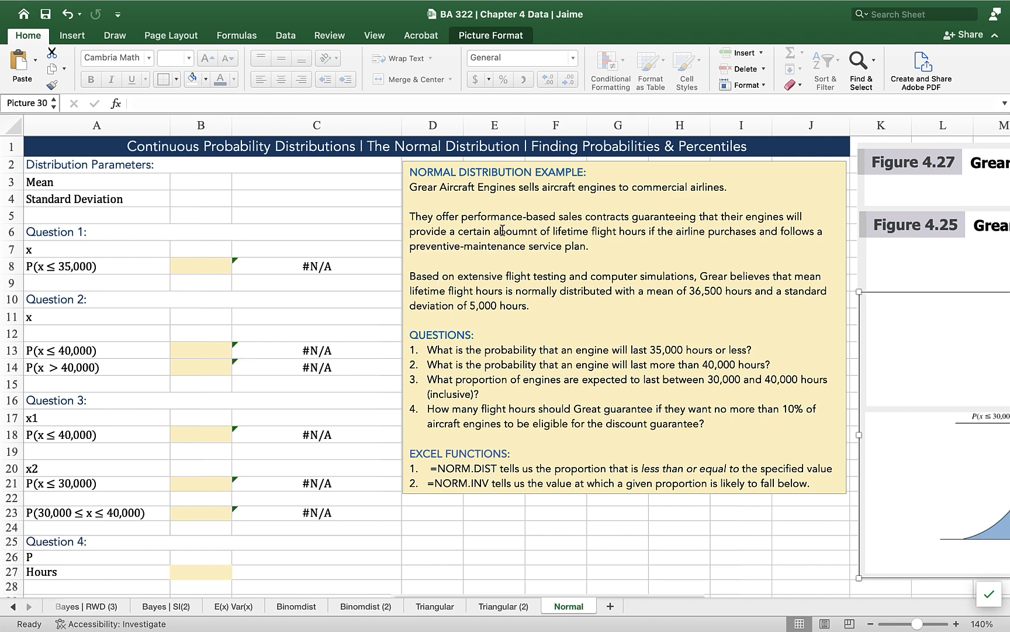
click(528, 232)
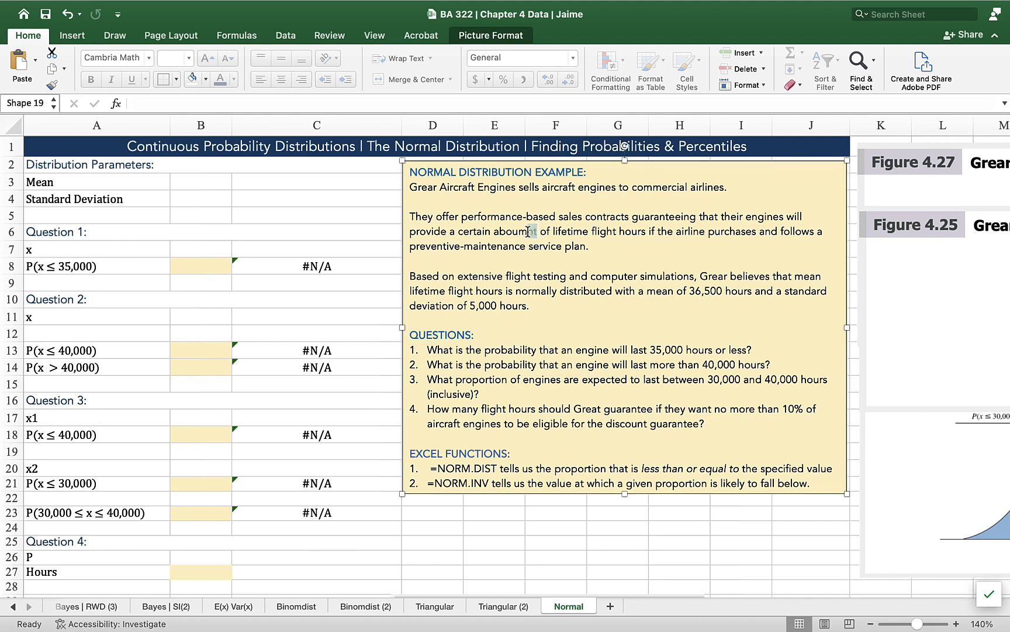
double_click(517, 230)
text(m)
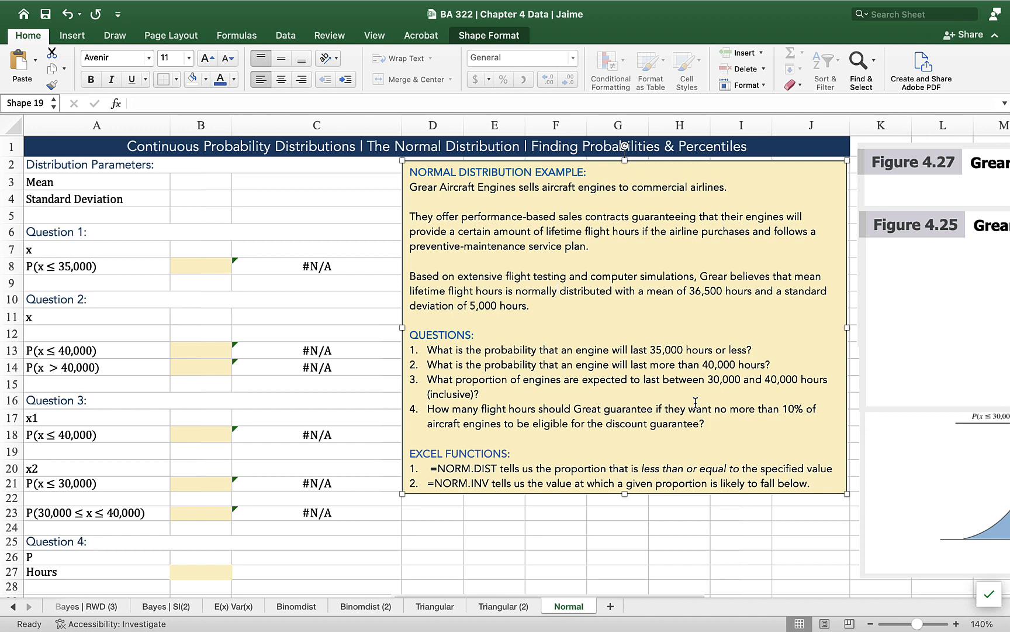
click(558, 291)
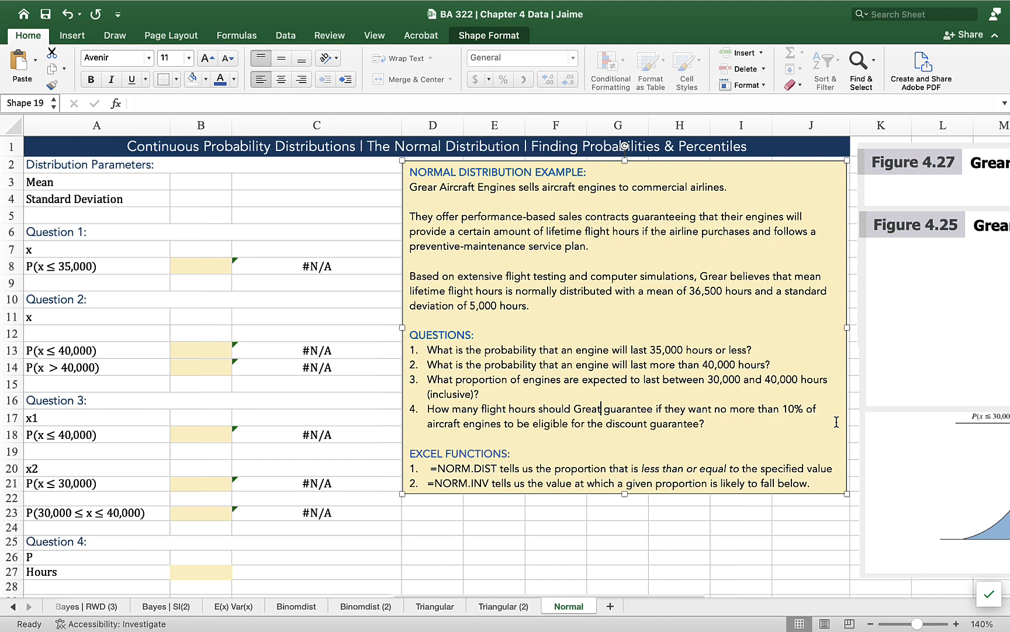
mouse_move(748, 433)
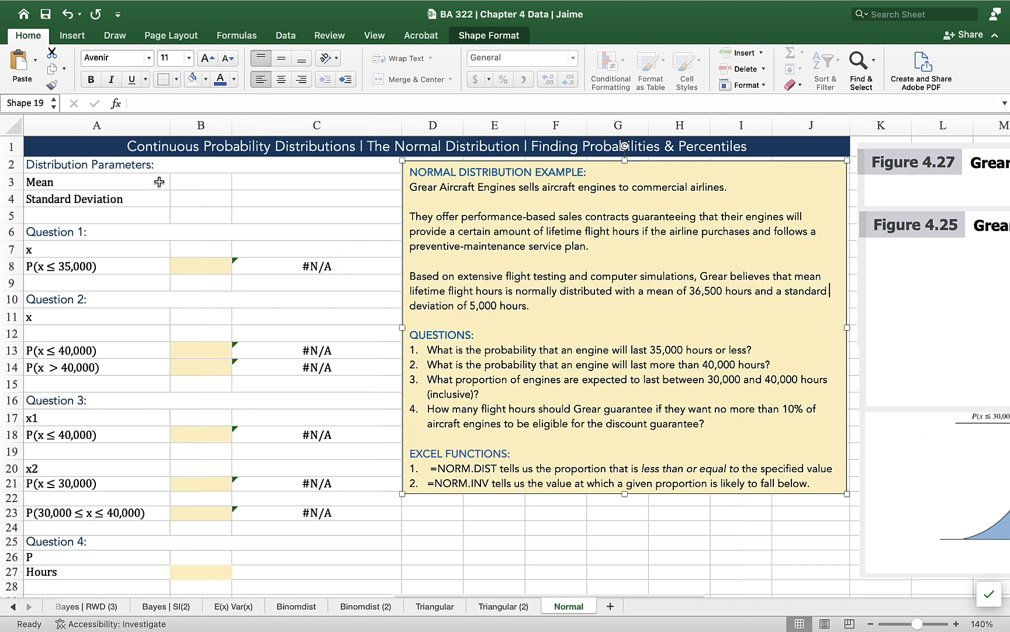
Enter mean 36500 in B3 and standard deviation 5000 in B4.
click(200, 181)
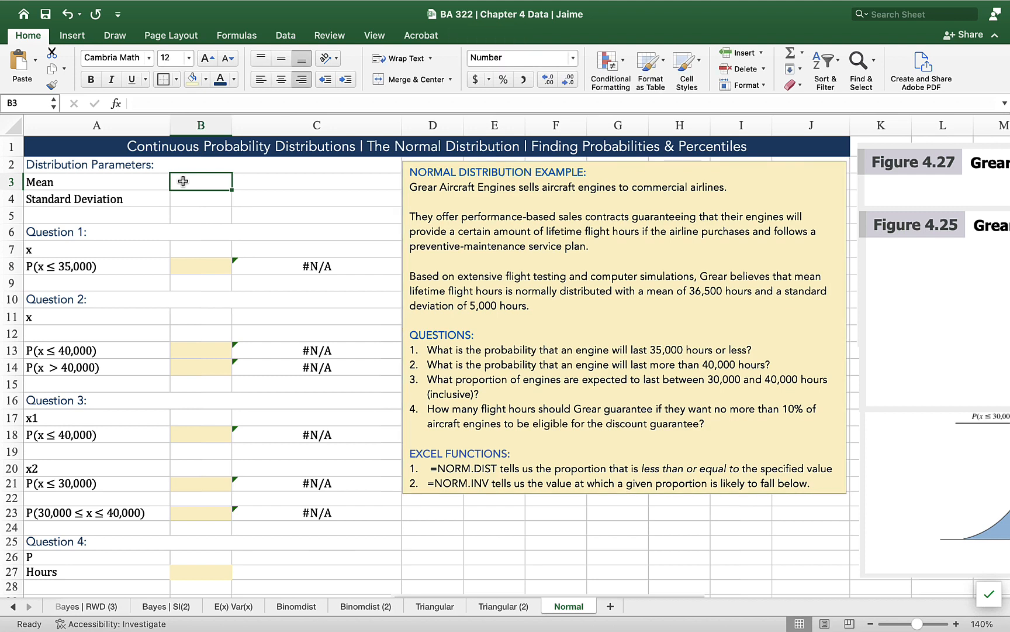
text(36500)
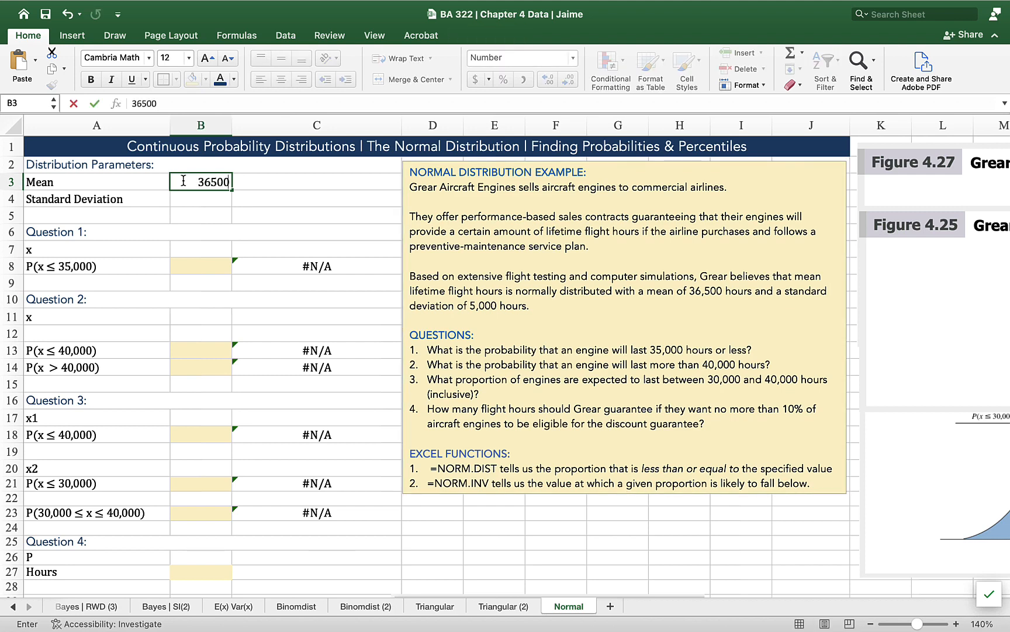
text(50)
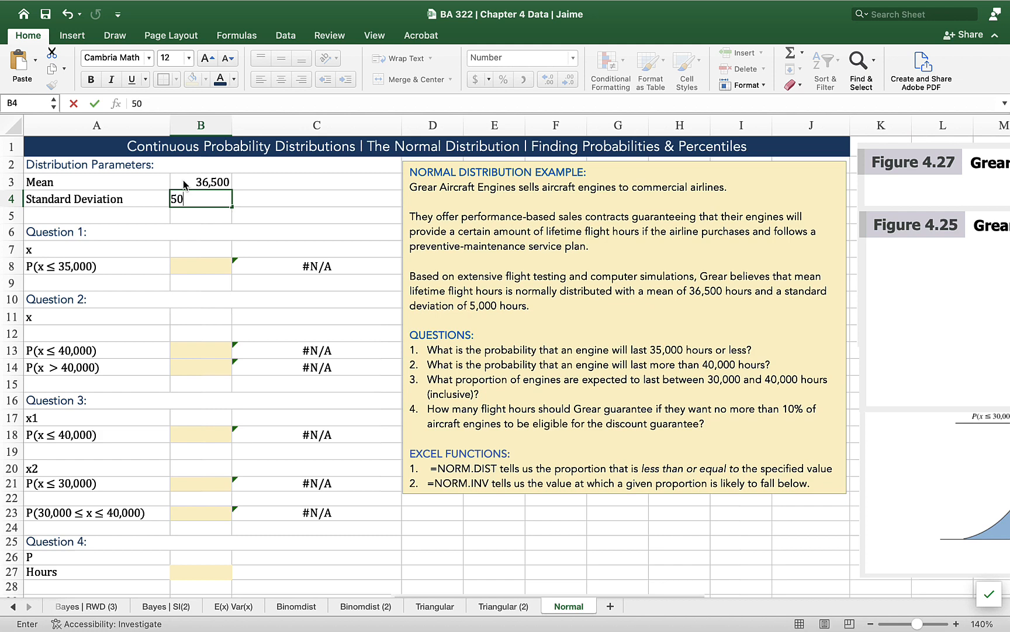
text(5000)
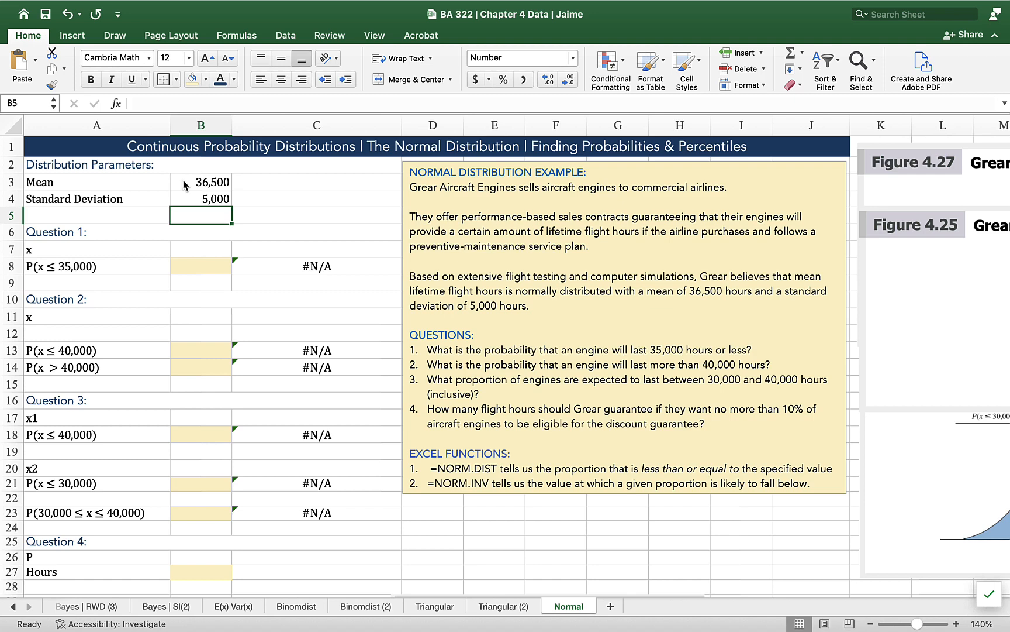
mouse_move(204, 193)
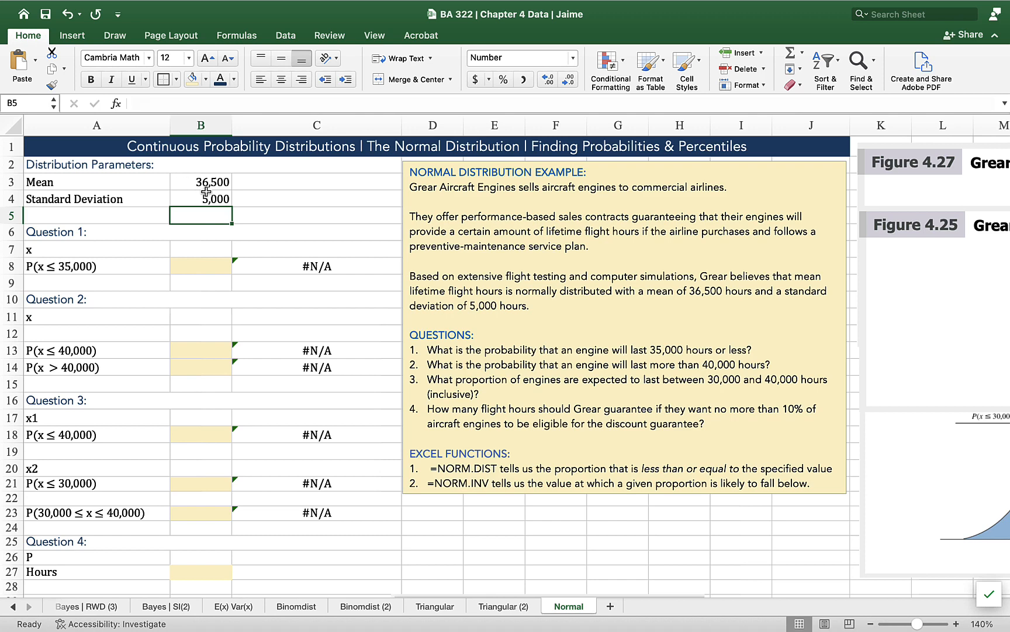
mouse_move(74, 232)
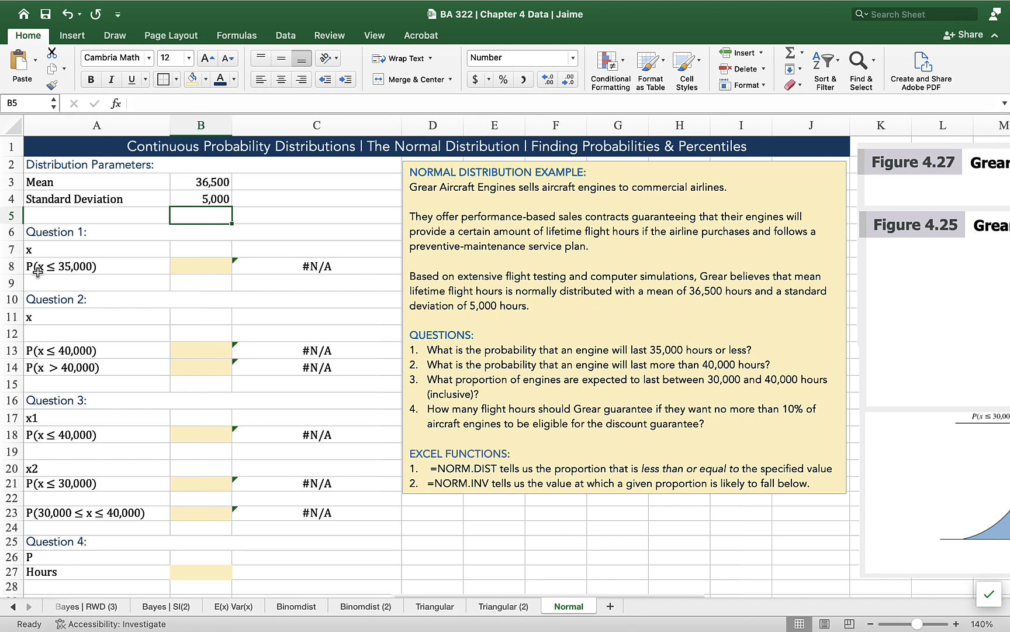
Enter x = 35,000 in B7 and select B8 for the Question 1 probability.
click(96, 266)
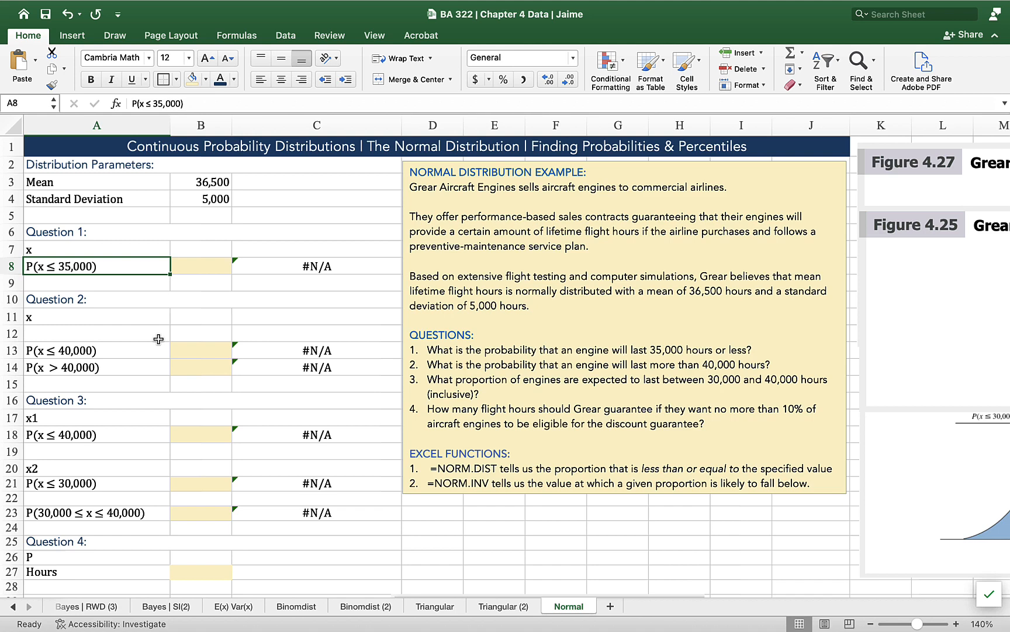
mouse_move(193, 250)
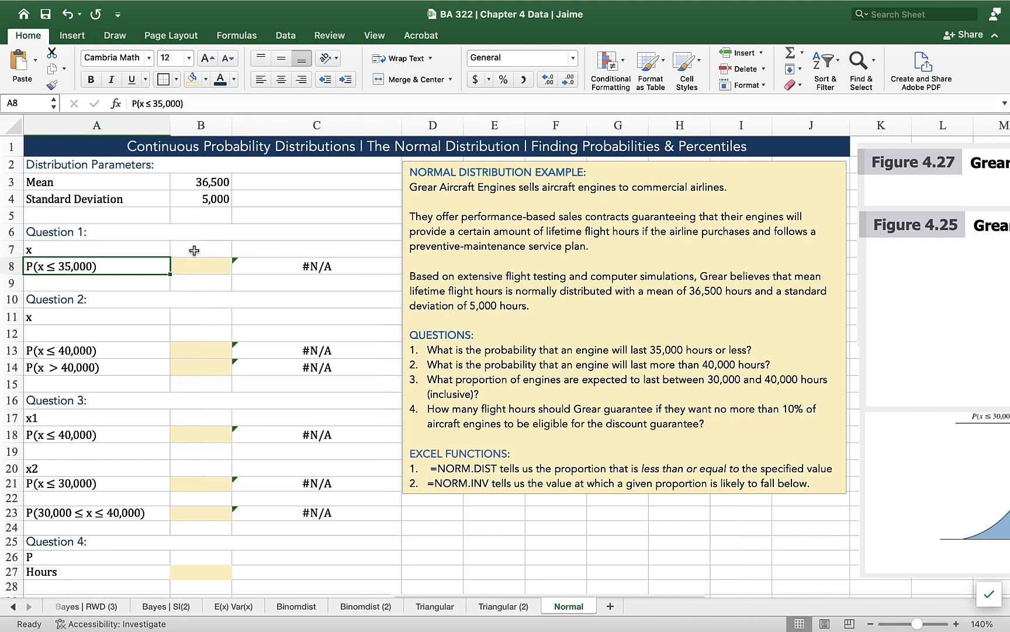
text(3)
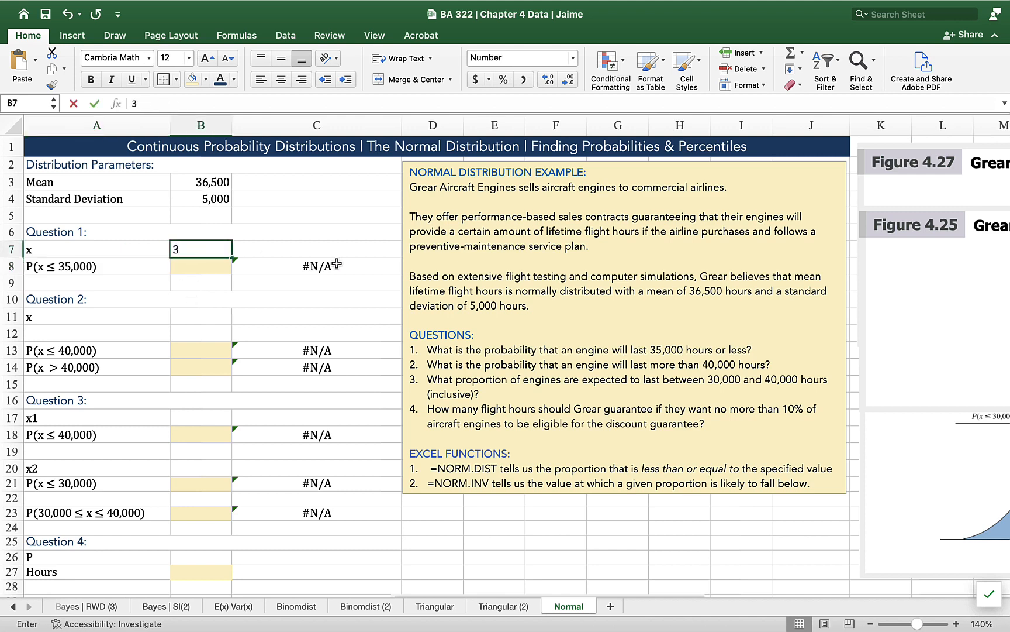
text(5,000)
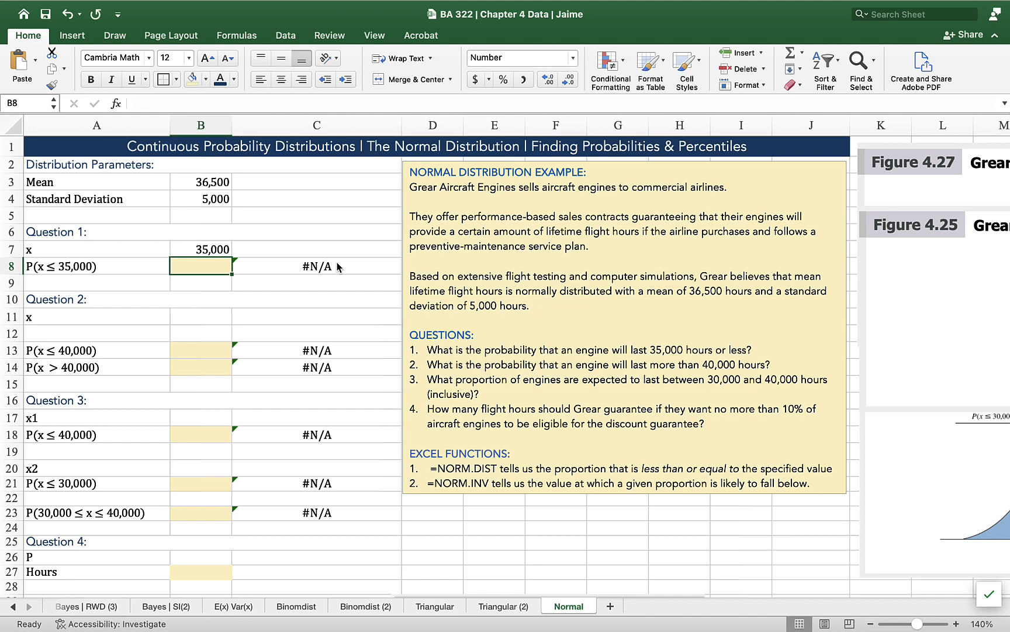
mouse_move(214, 211)
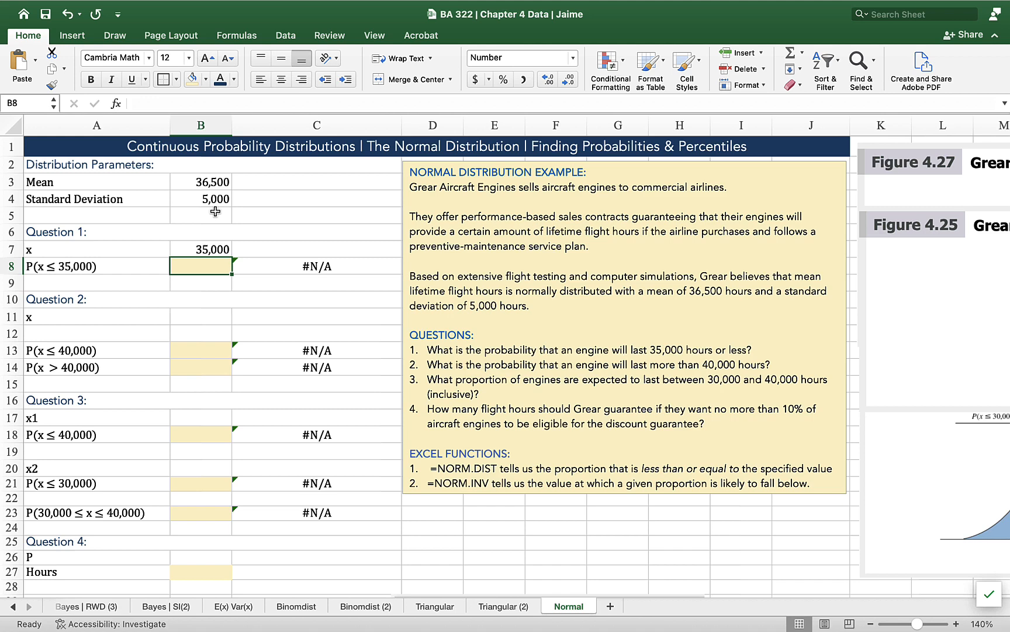
click(200, 182)
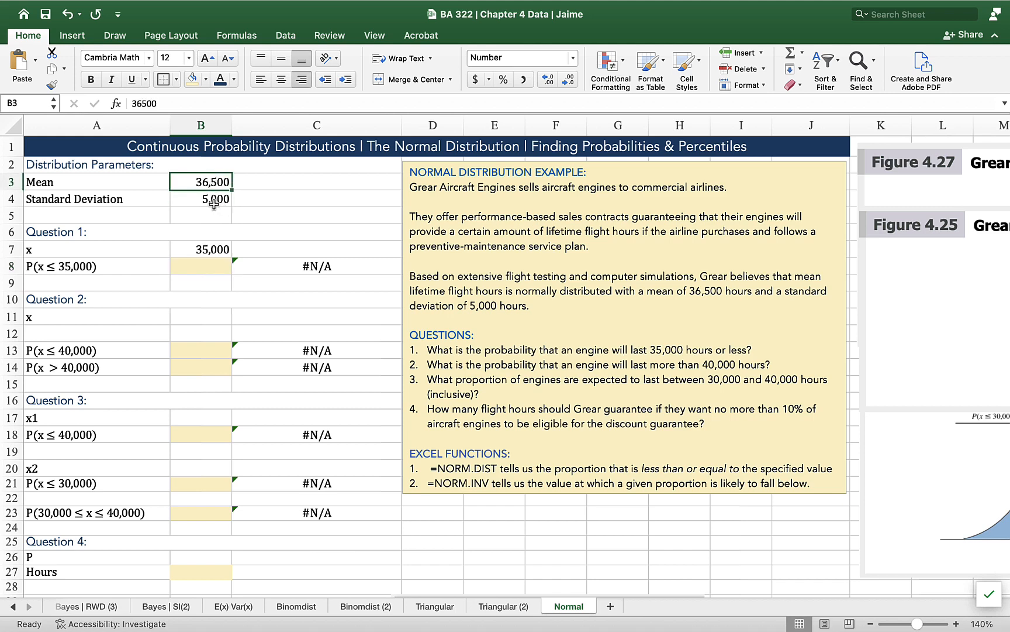
click(200, 199)
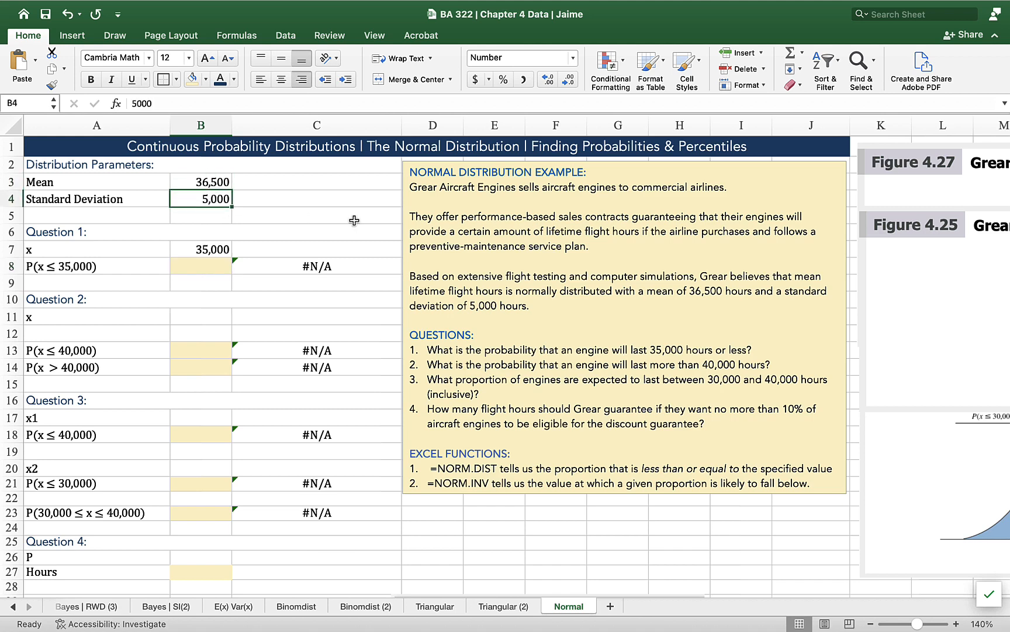
mouse_move(30, 269)
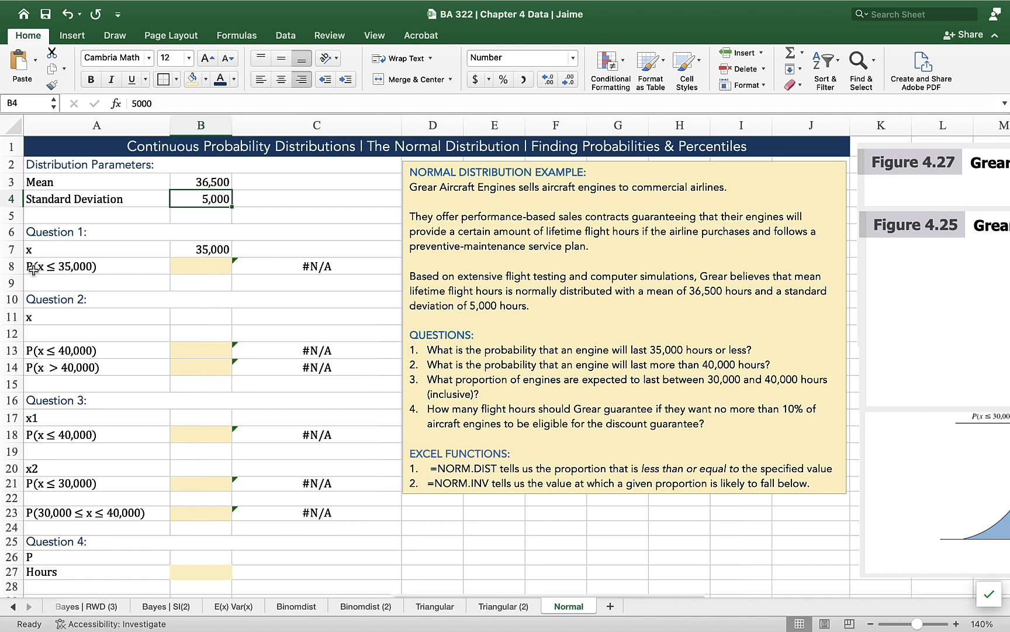
click(200, 266)
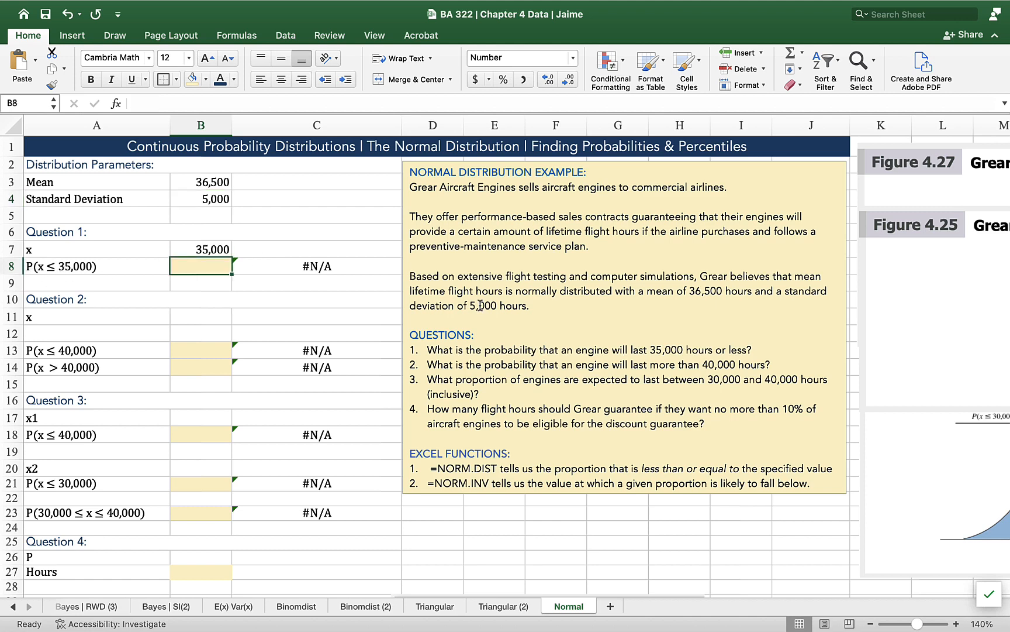
Compute P(x ≤ 35,000) in B8 as =NORM.DIST(B7,B3,B4,TRUE), giving 0.3821.
text(=norm.dist()
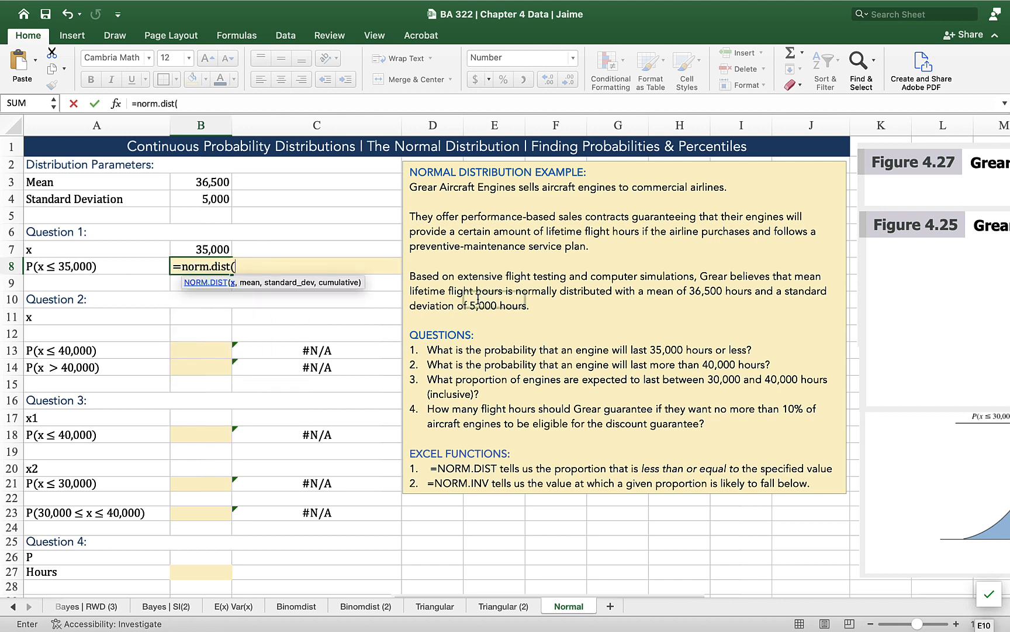
click(200, 249)
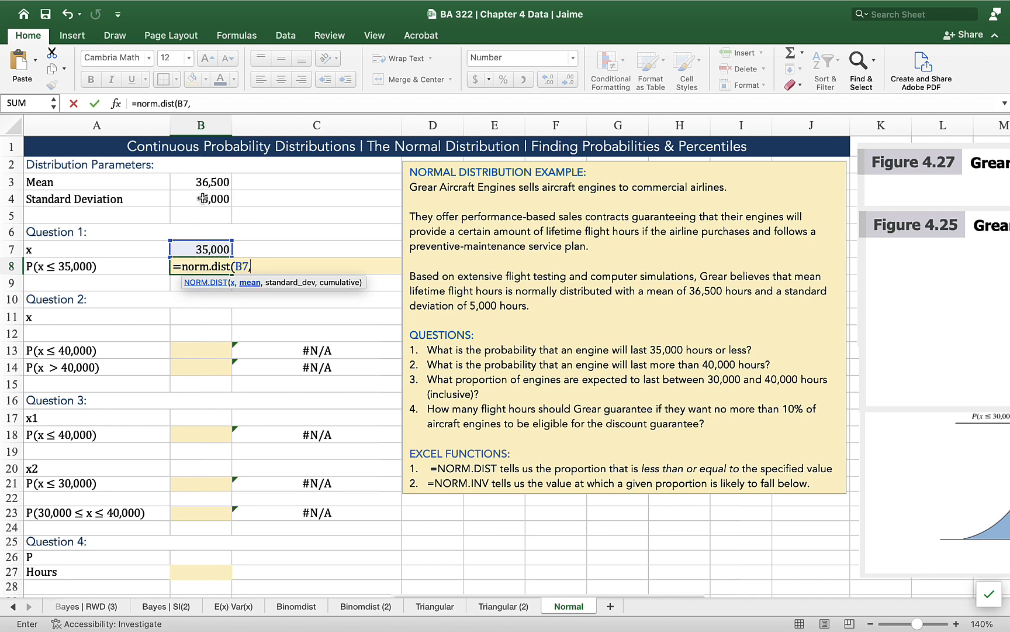
click(200, 181)
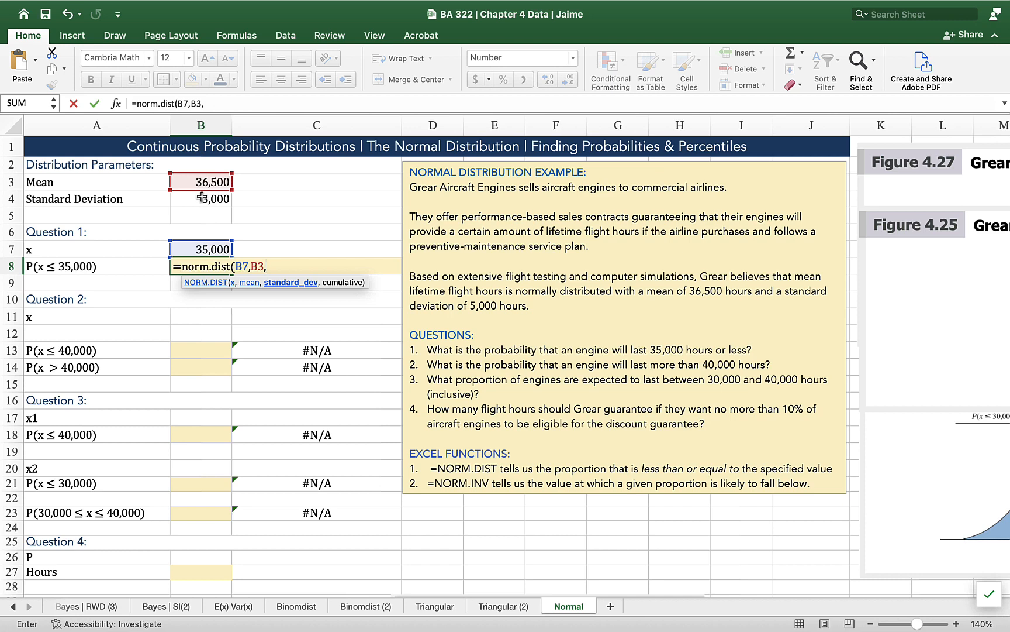
click(200, 199)
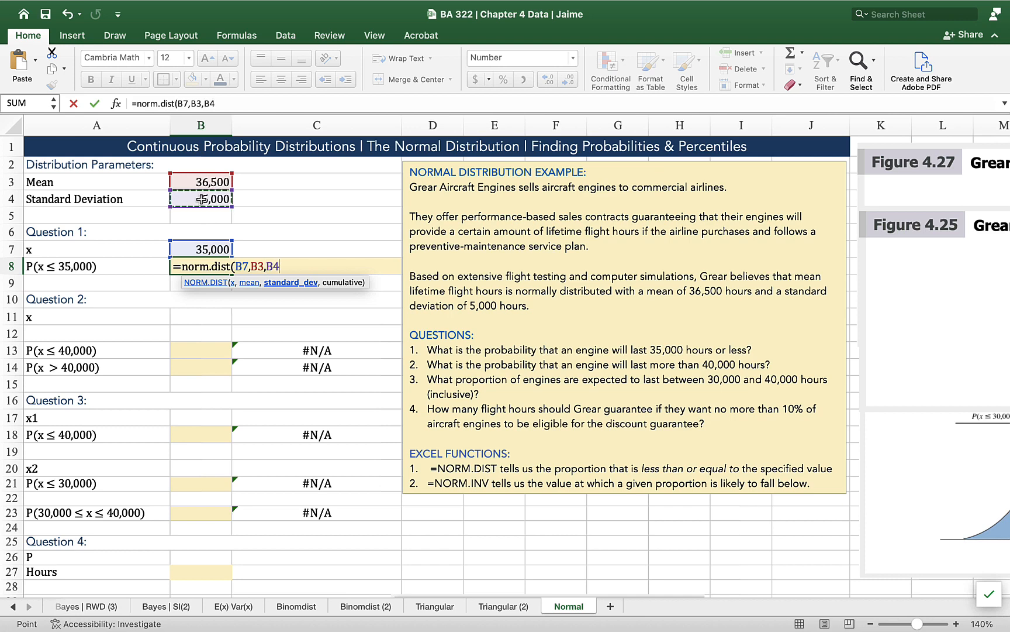
text(,)
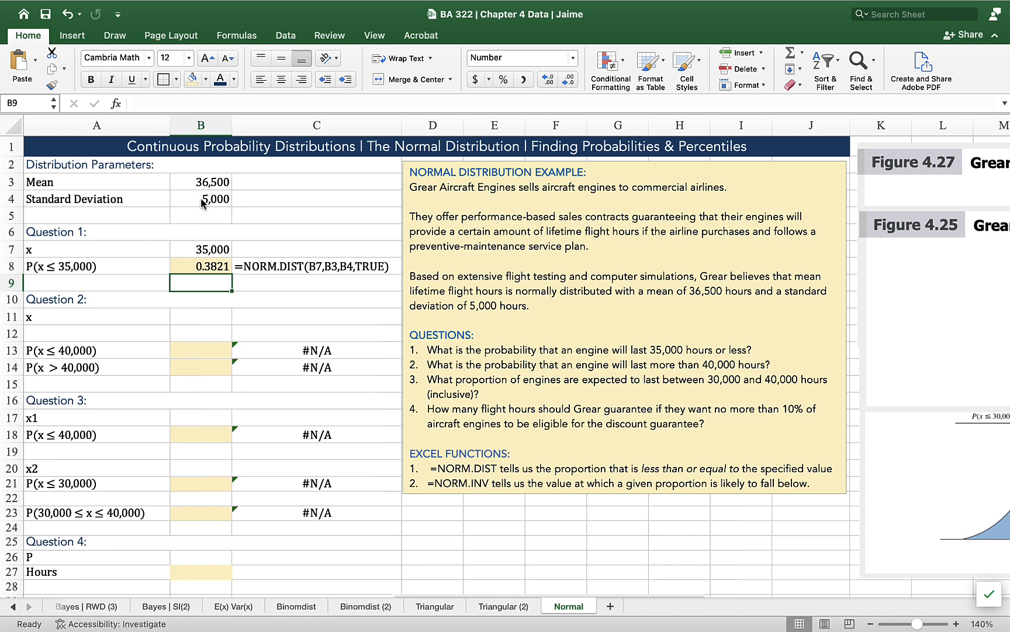
mouse_move(397, 358)
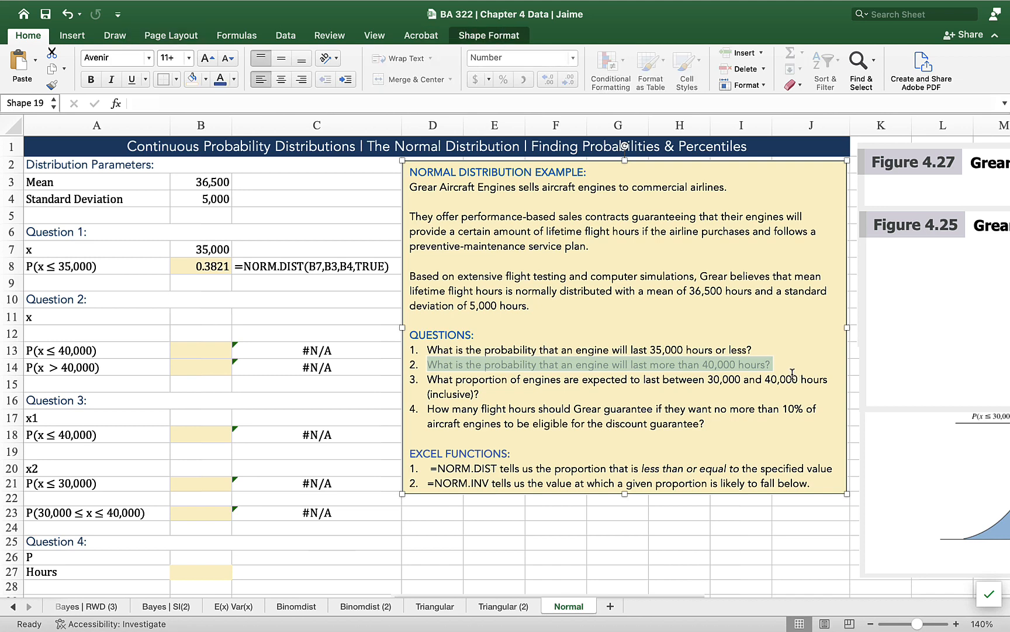
click(791, 367)
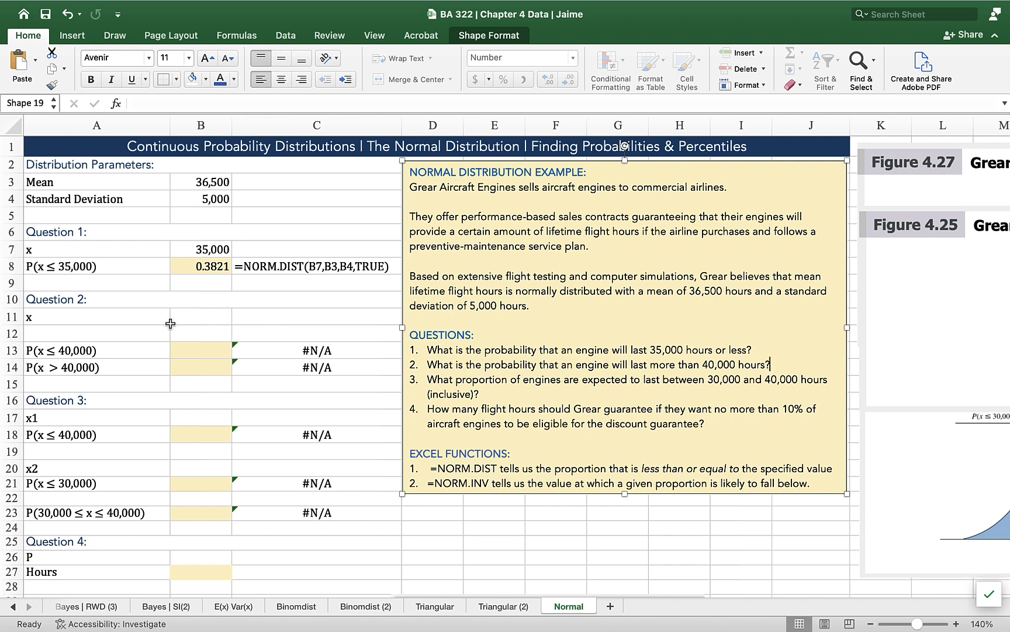
Enter x = 40,000 in B11 and select B13 for the Question 2 probability.
click(200, 316)
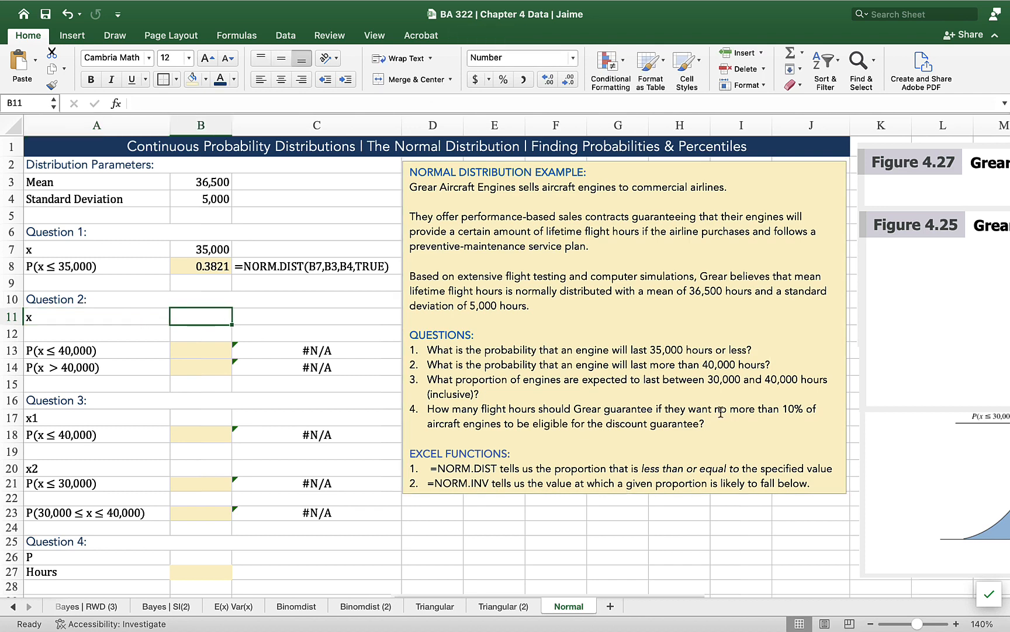
text(40,000)
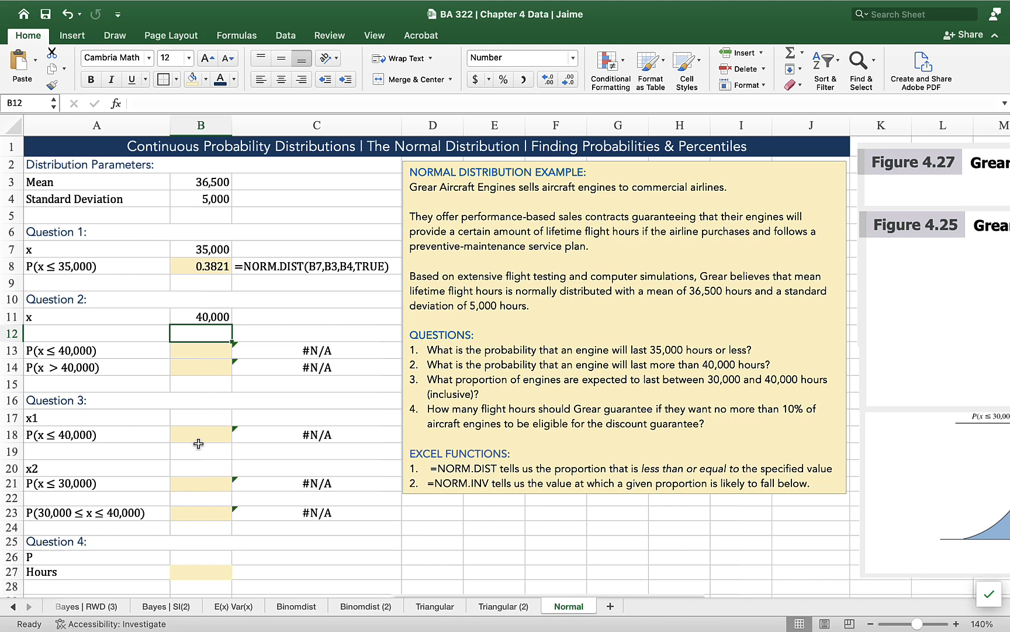
click(96, 350)
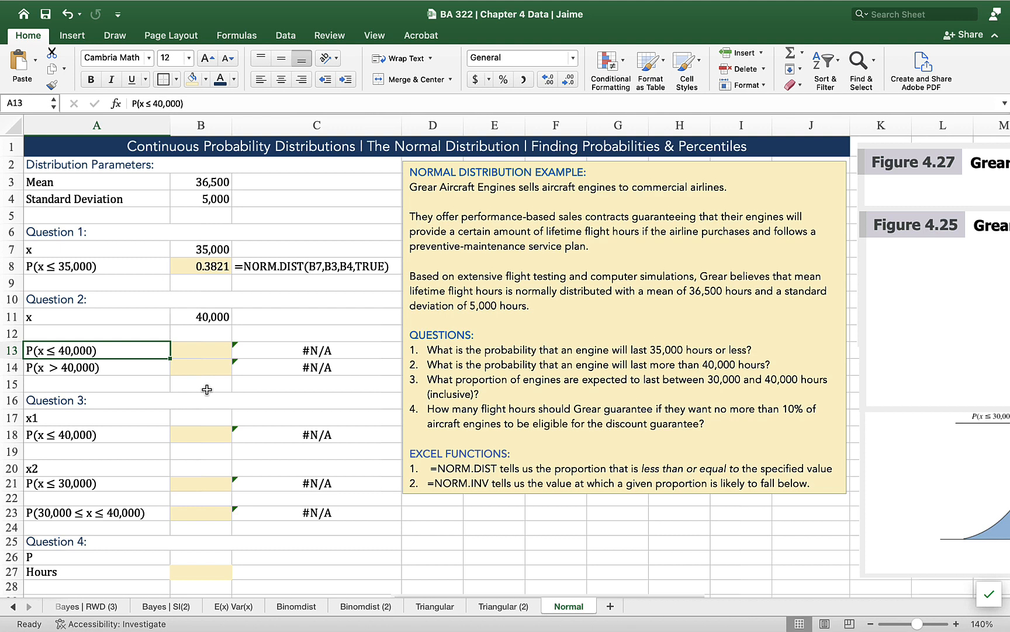
click(200, 349)
text(=)
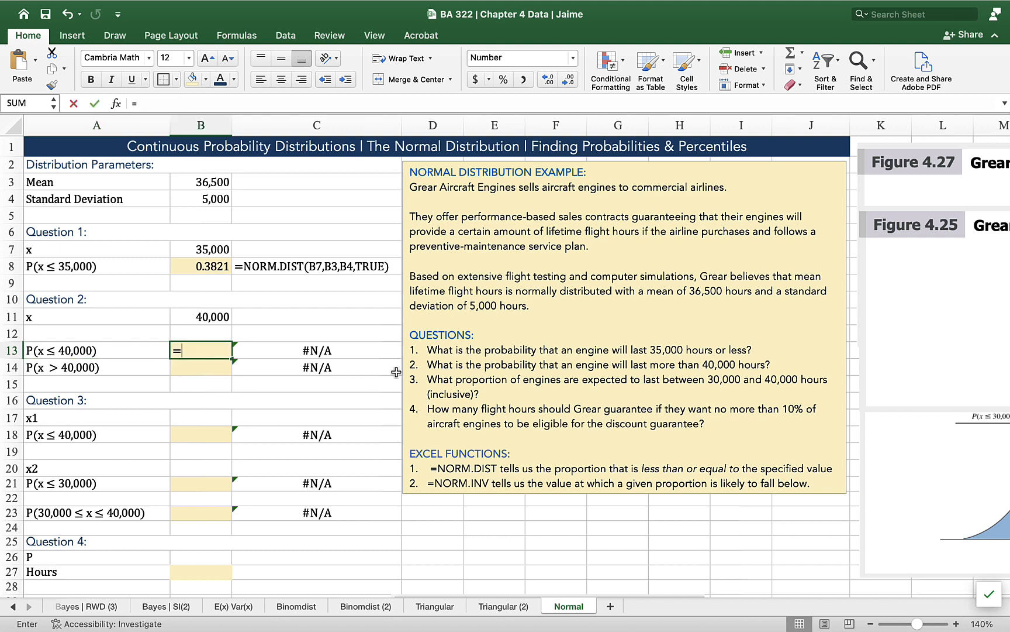
Compute P(x ≤ 40,000) in B13 as =NORM.DIST(B11,B3,B4,TRUE), giving 0.7580.
text(norm.dist)
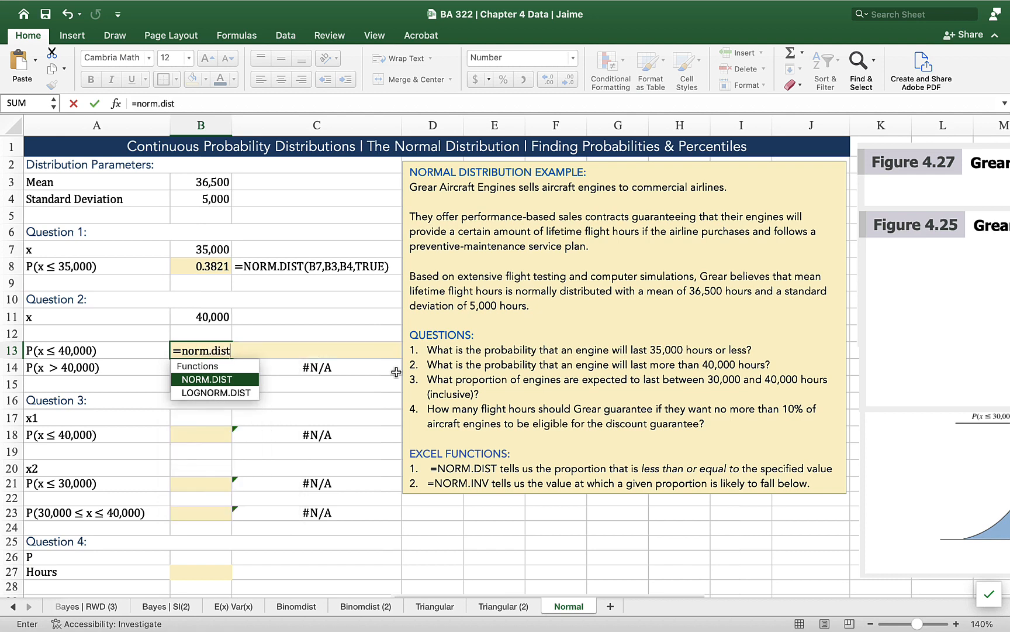
text(()
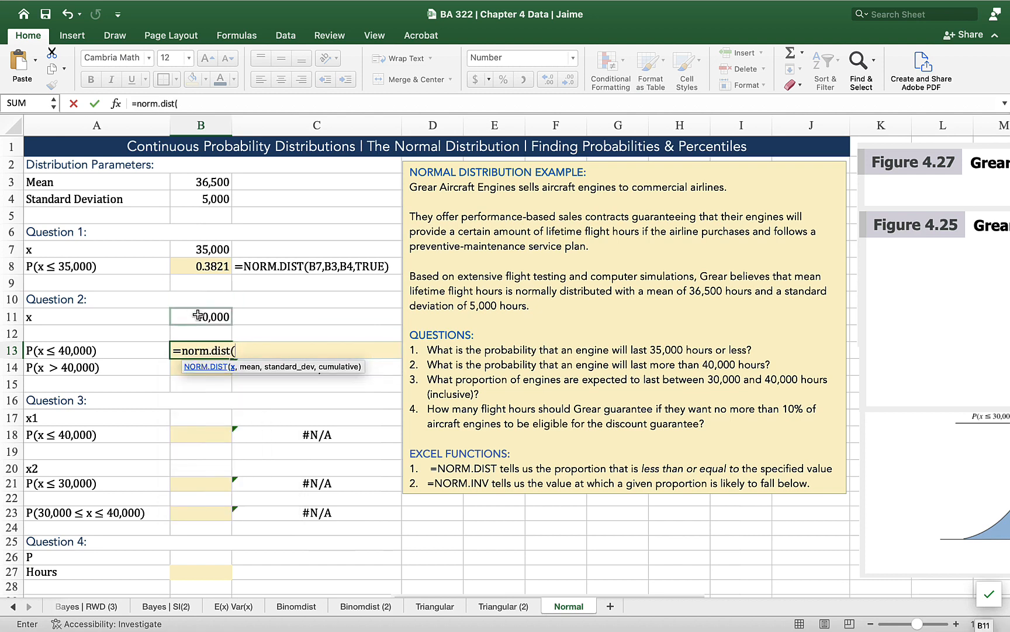
click(200, 317)
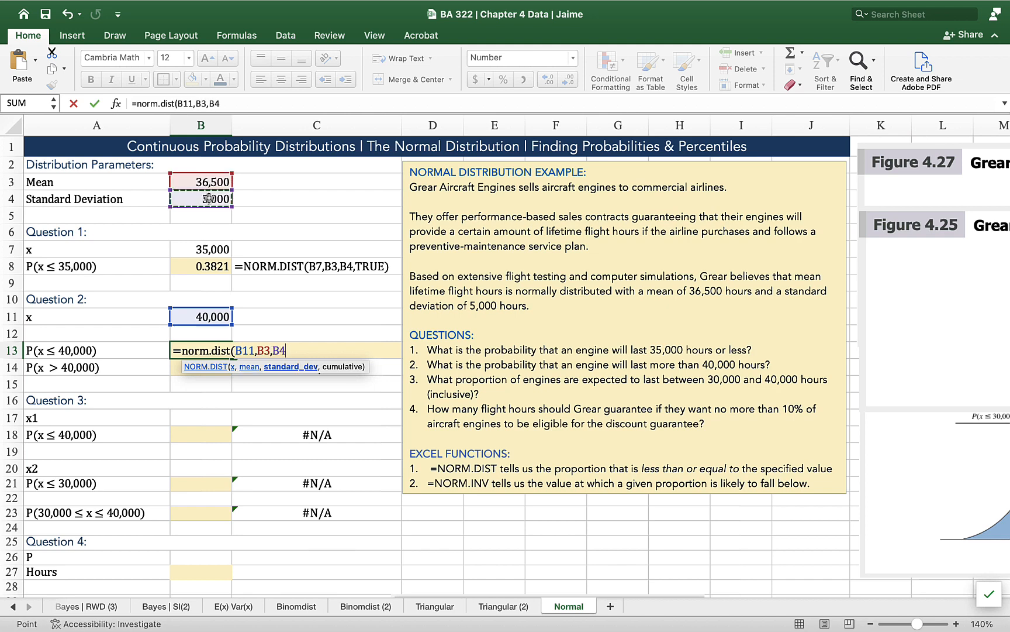
text(,TRU)
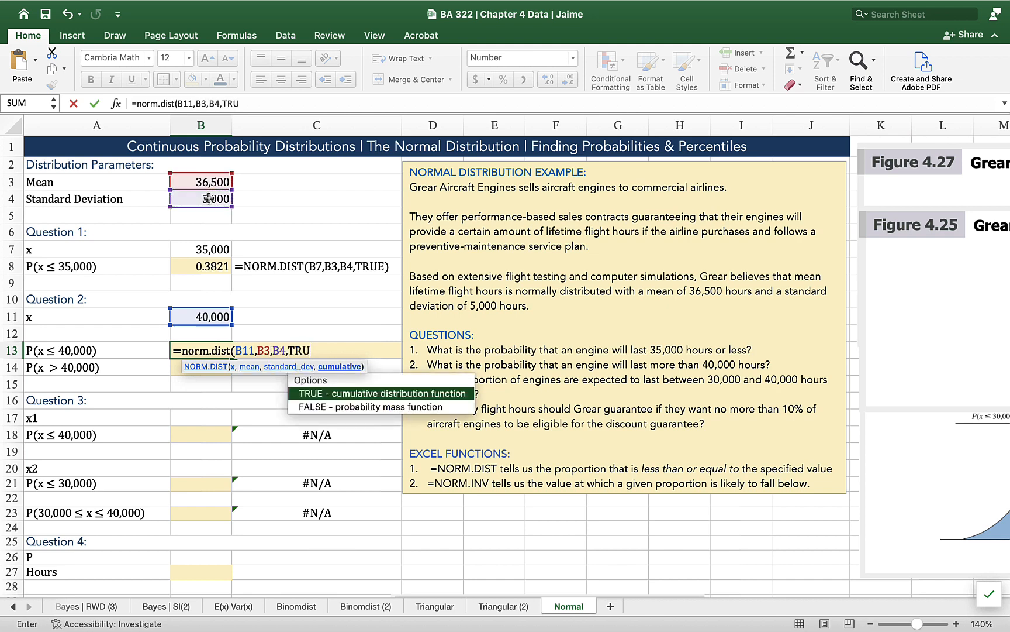
text(E)
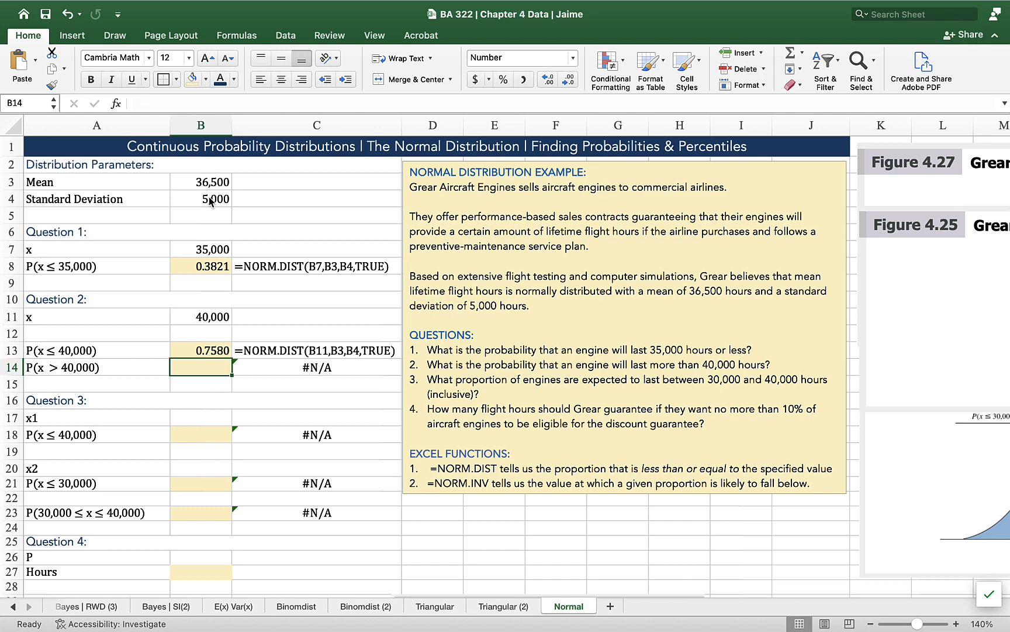
Compute P(x > 40,000) in B14 as =1-B13, giving 0.2420.
text(=)
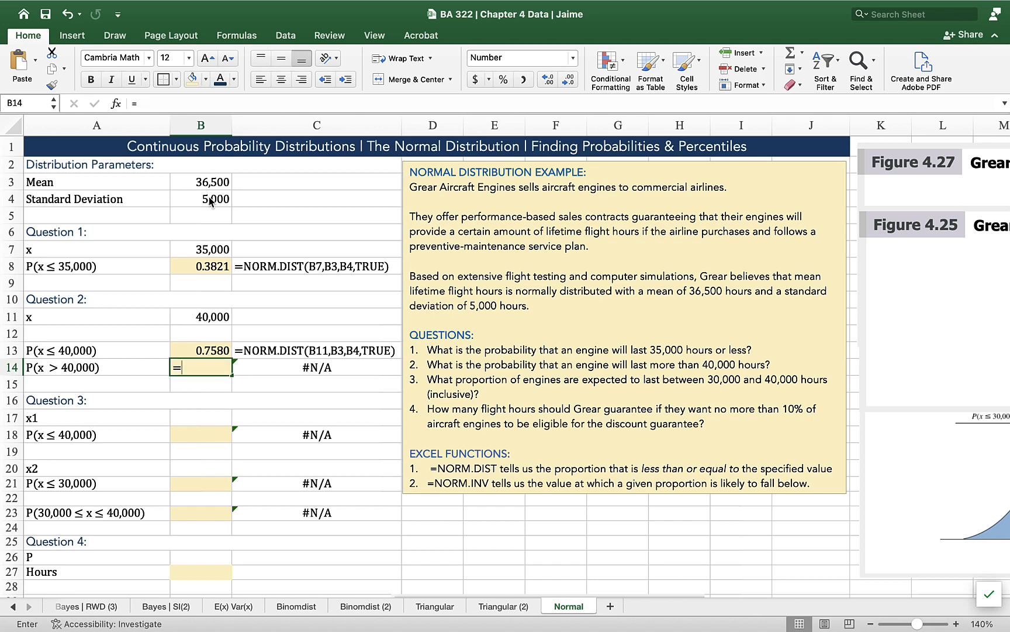
text(1-)
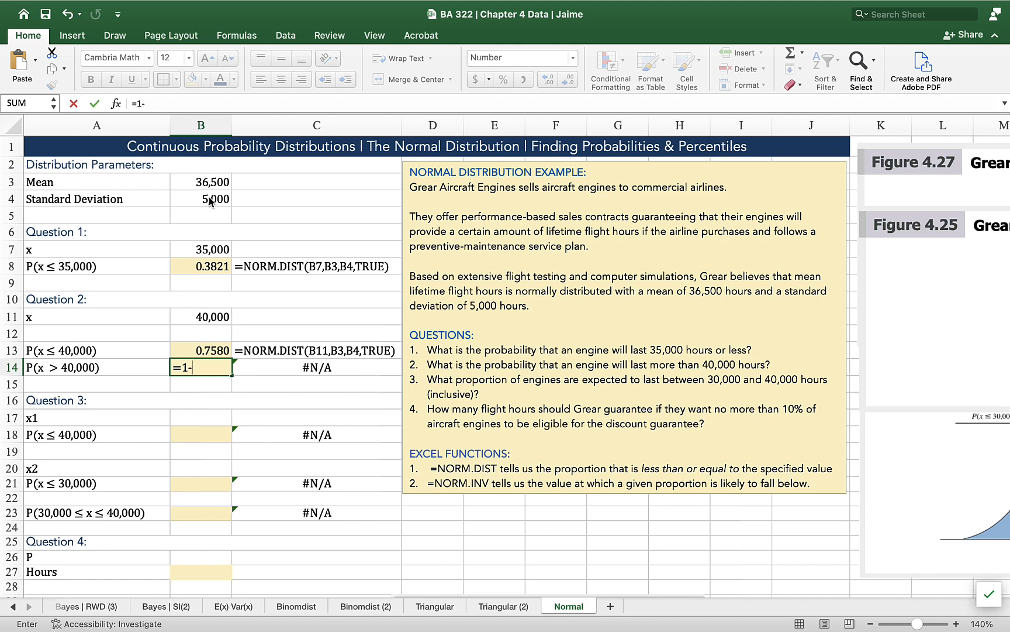
click(200, 350)
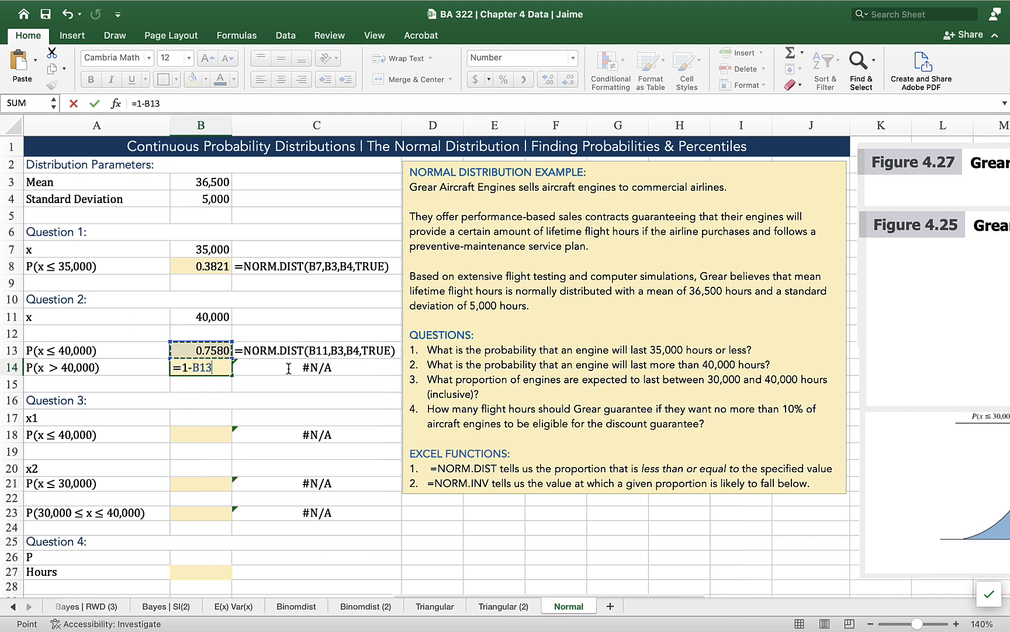
mouse_move(459, 413)
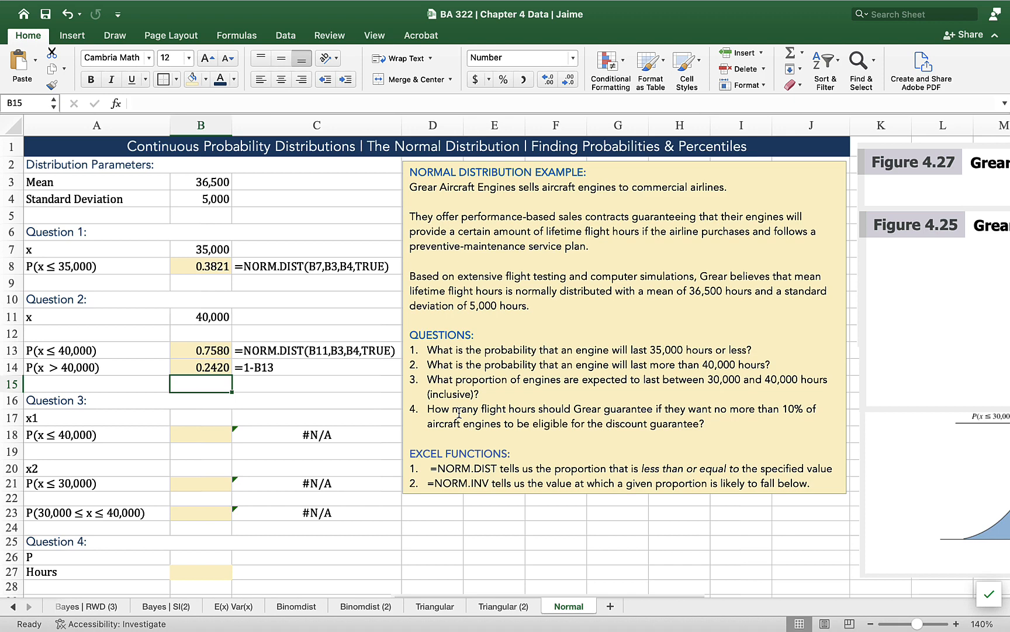
mouse_move(418, 364)
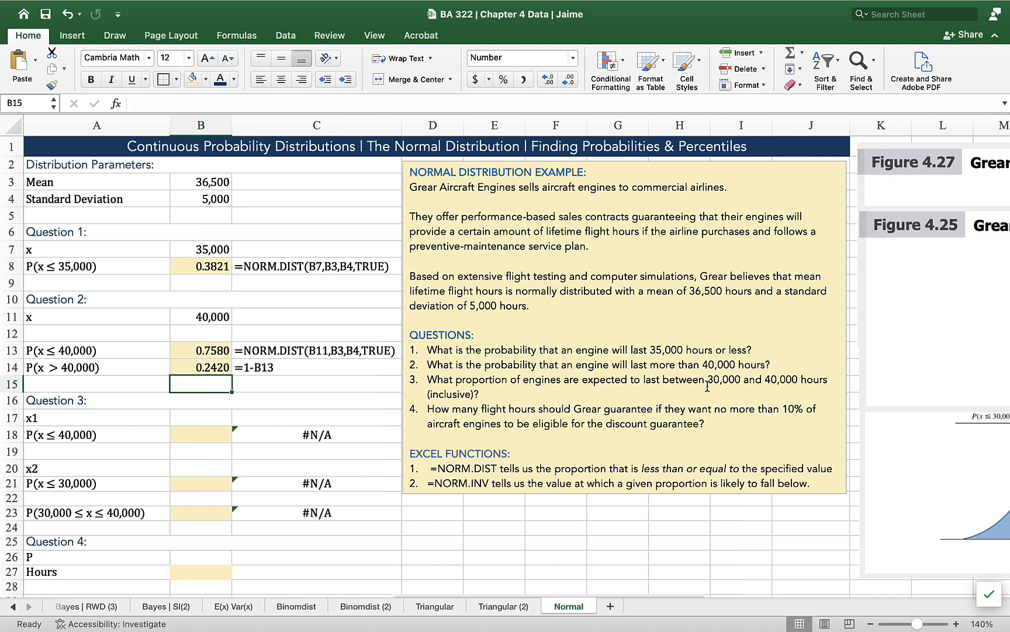
mouse_move(729, 393)
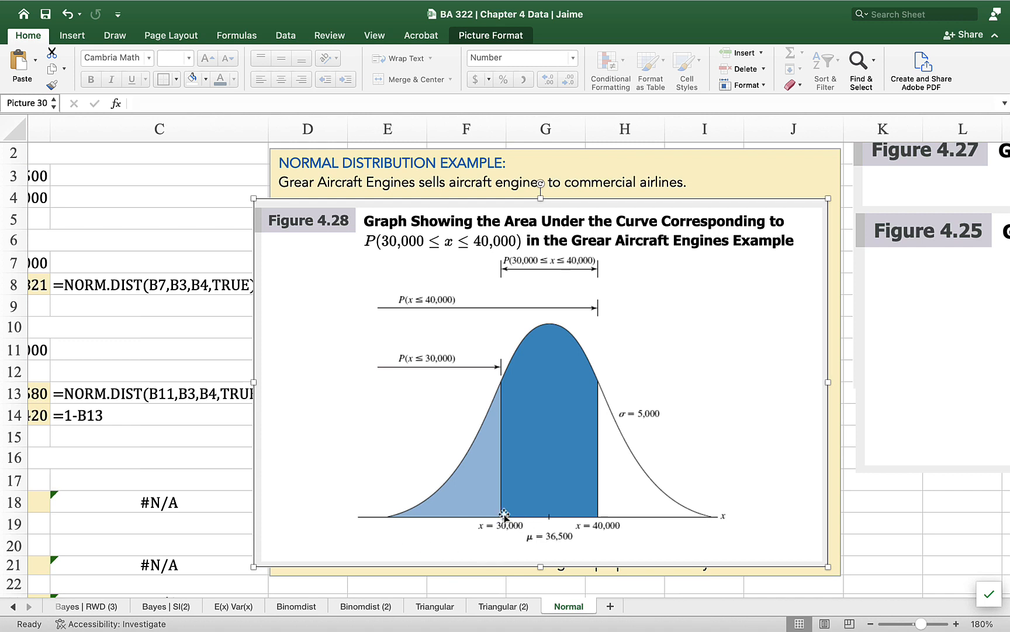
mouse_move(528, 525)
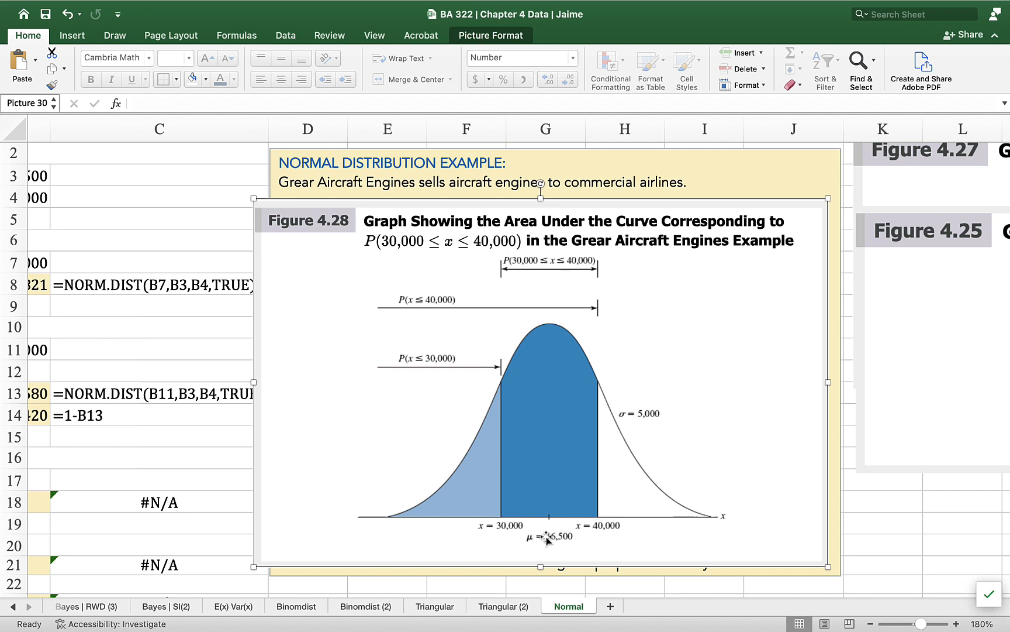
mouse_move(570, 529)
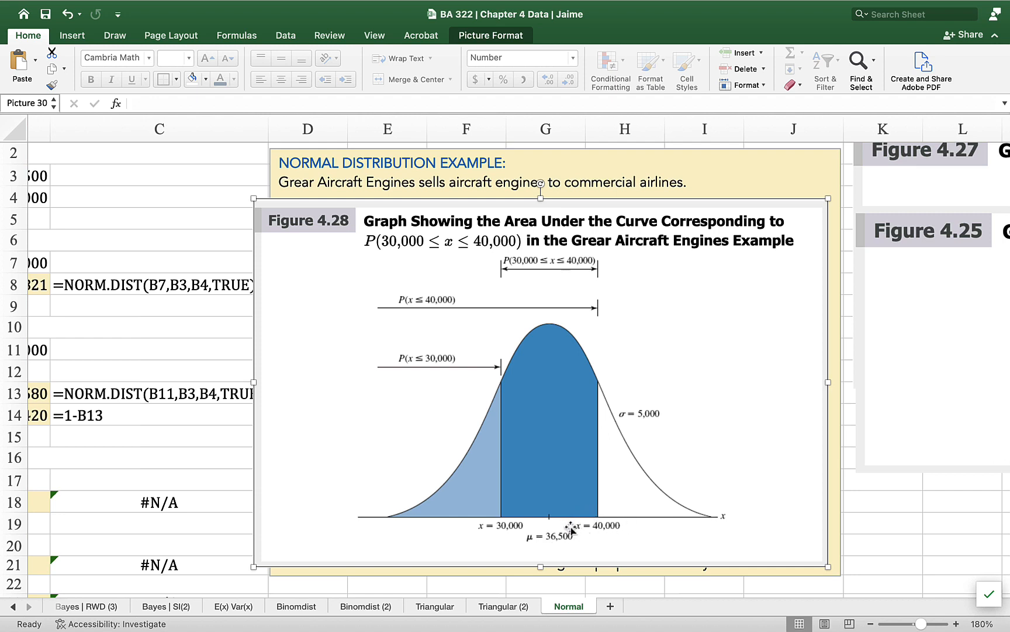
mouse_move(571, 552)
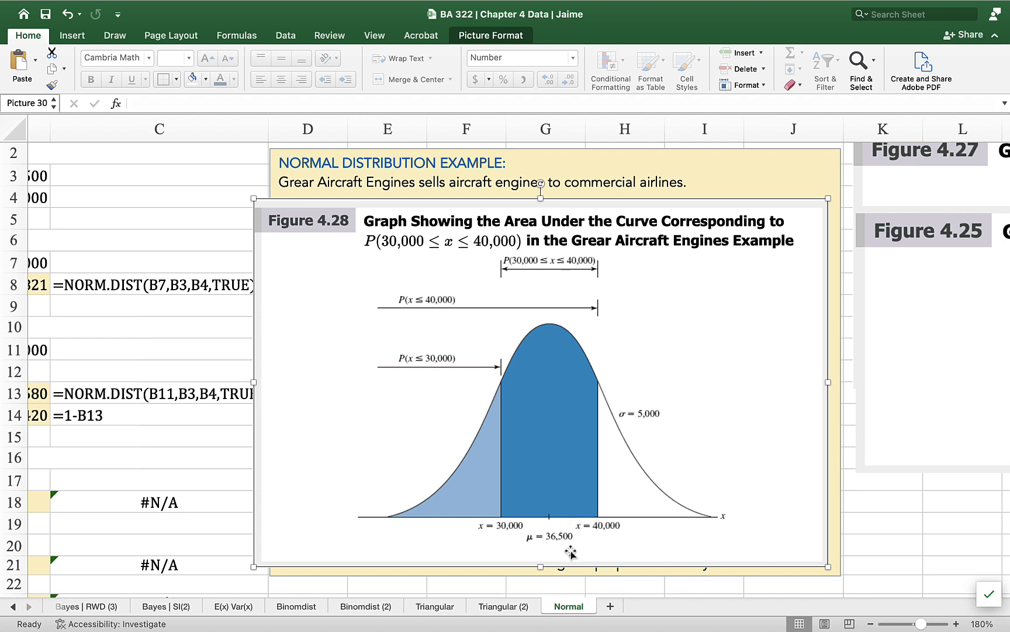
mouse_move(599, 476)
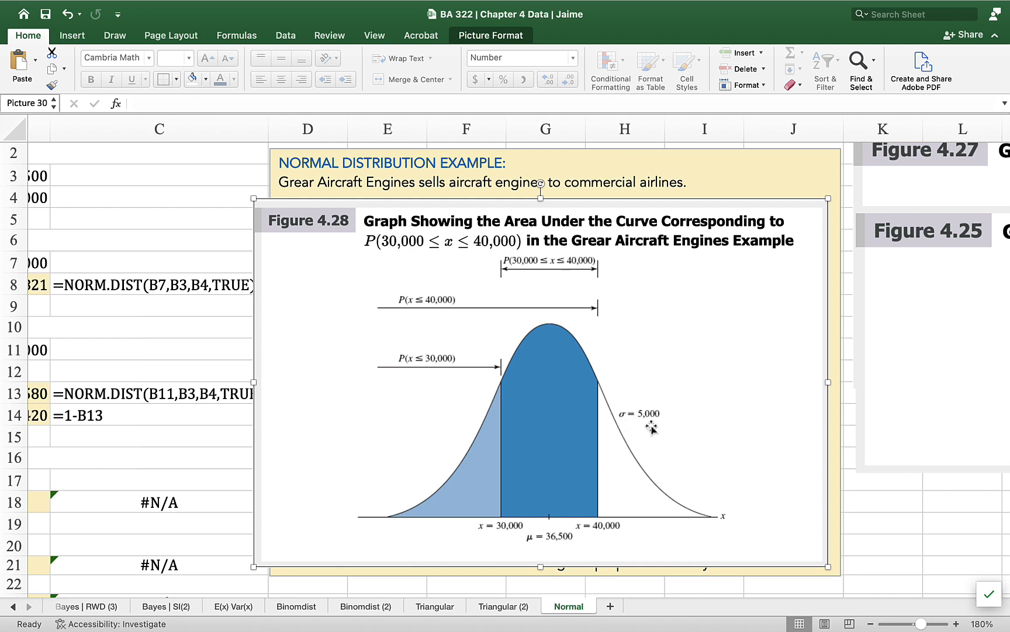
mouse_move(597, 488)
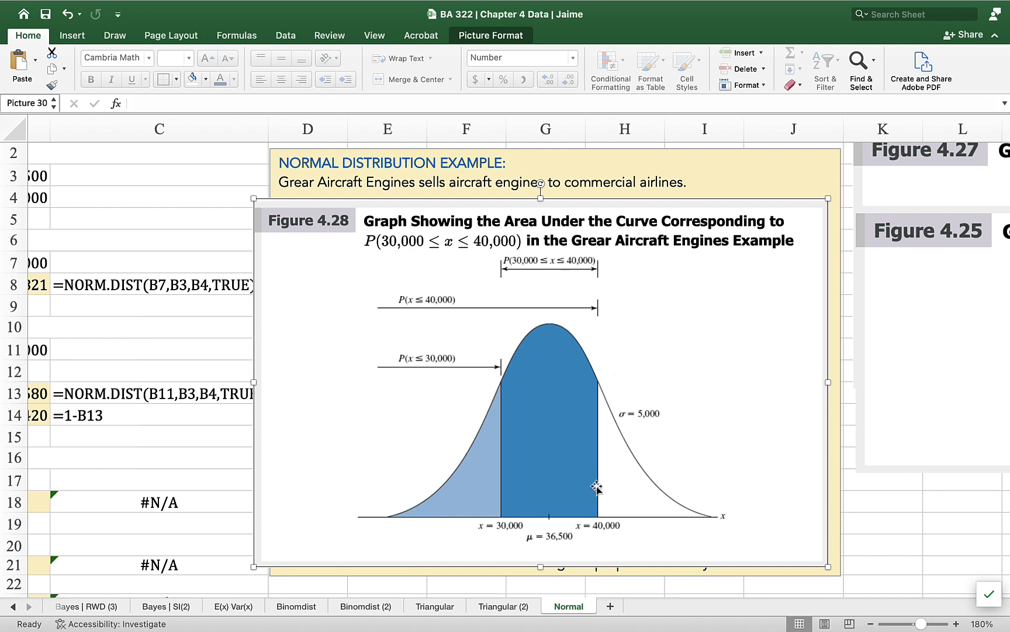
mouse_move(578, 520)
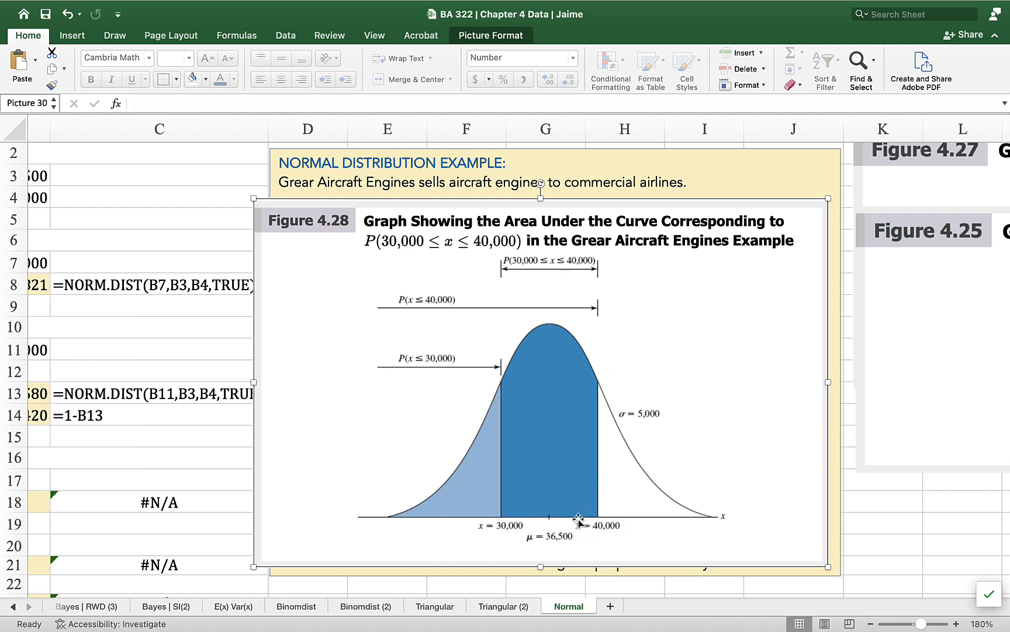
mouse_move(578, 535)
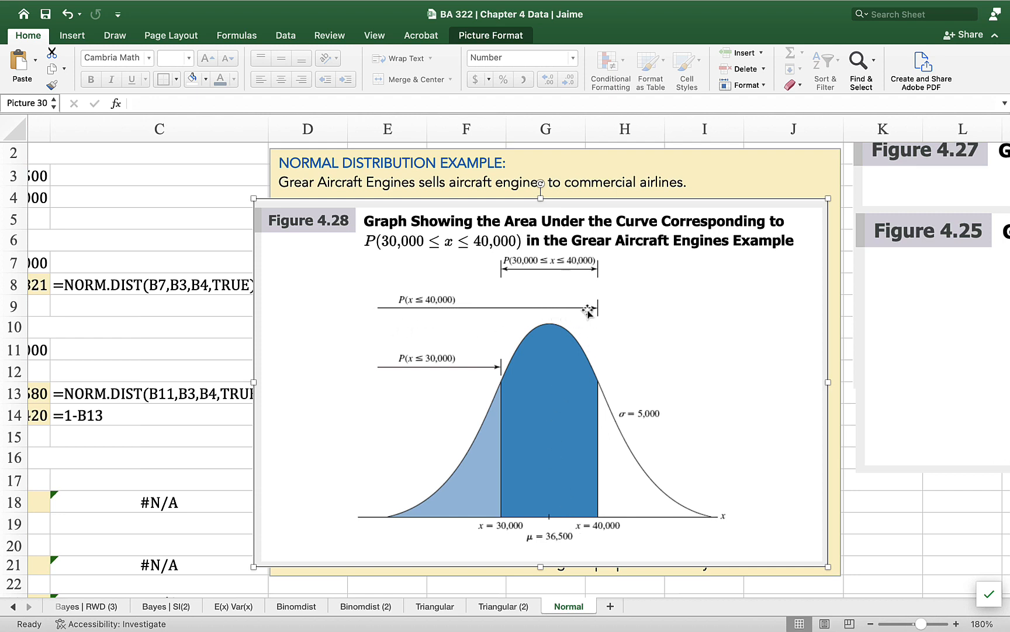
mouse_move(336, 391)
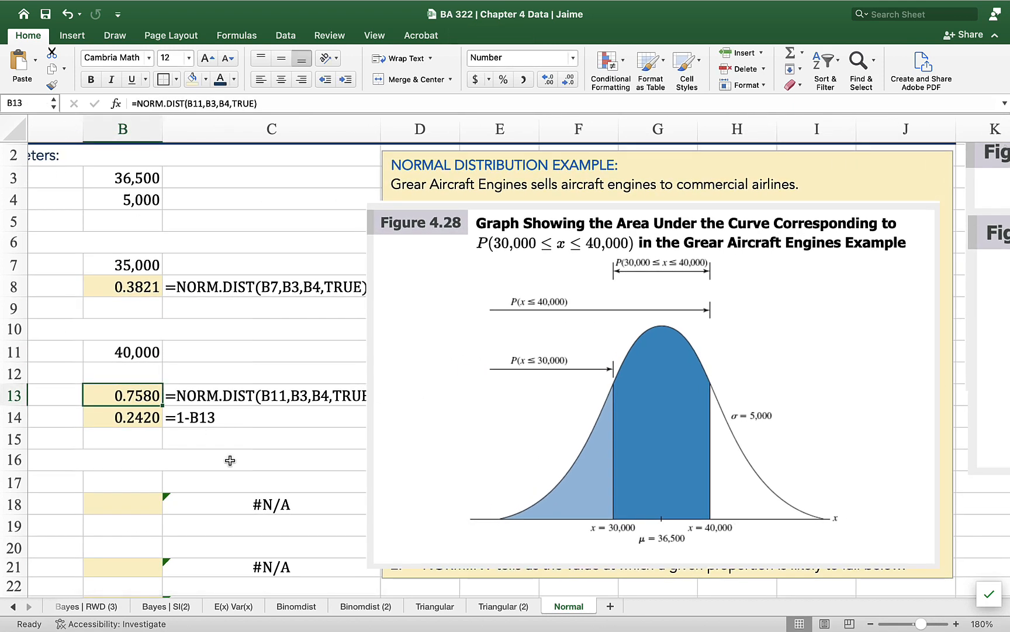
scroll(right, 3)
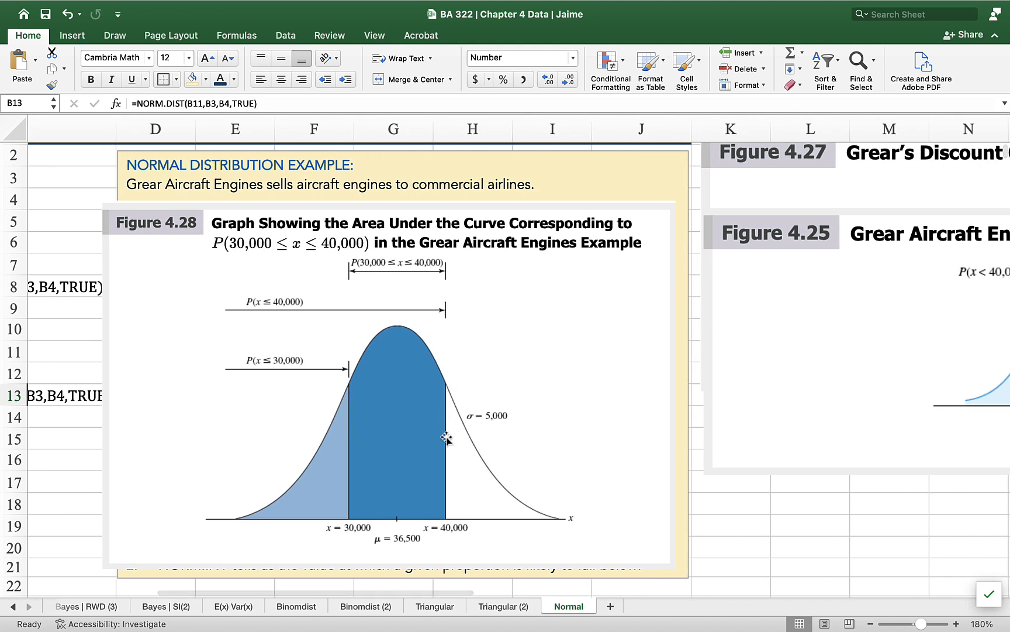
mouse_move(248, 530)
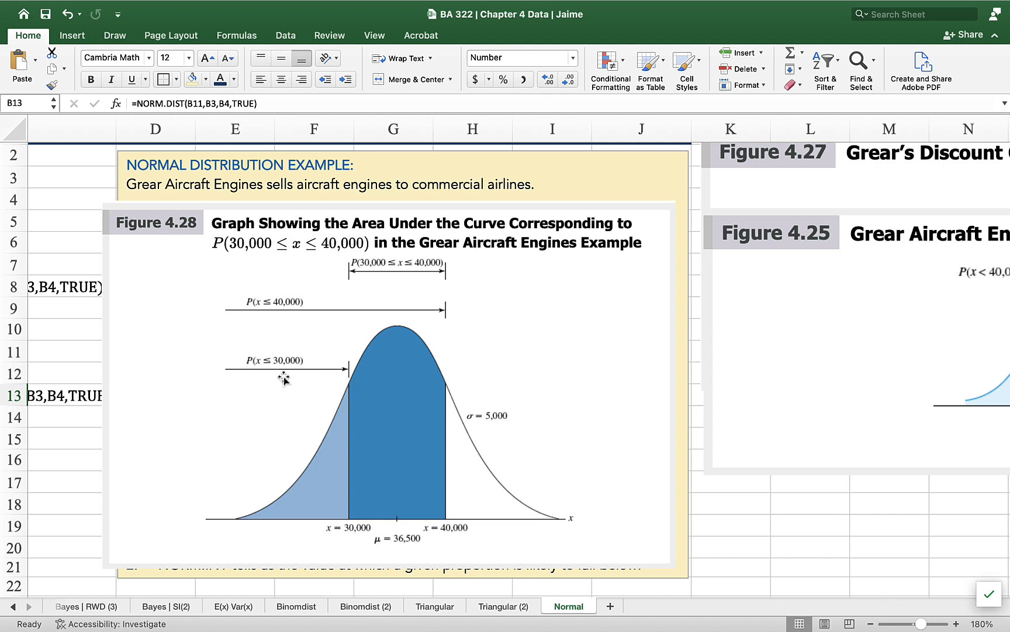
mouse_move(329, 376)
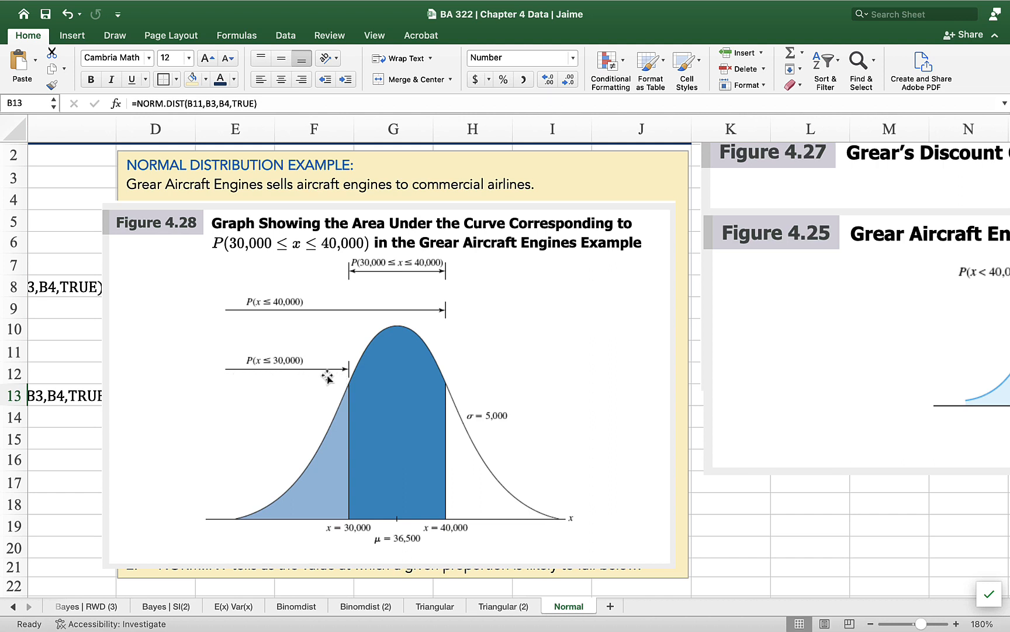
mouse_move(428, 400)
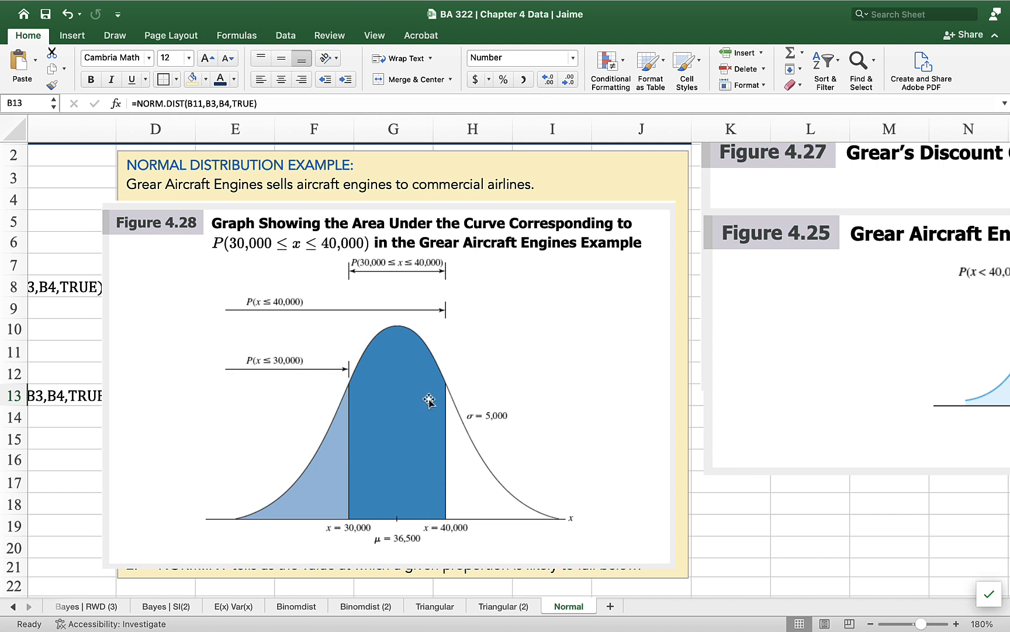
mouse_move(348, 486)
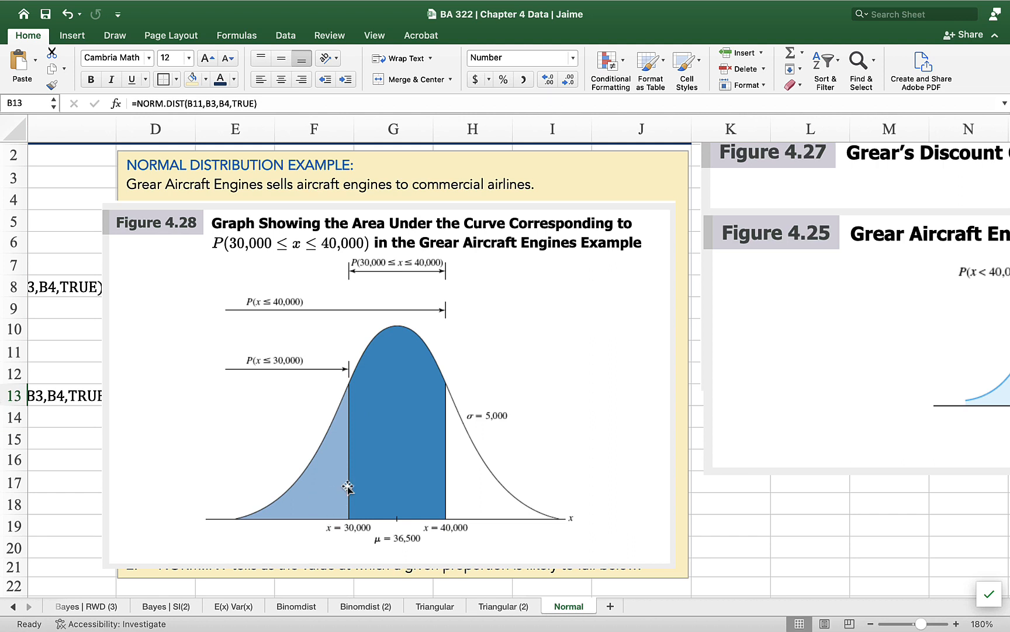
mouse_move(285, 404)
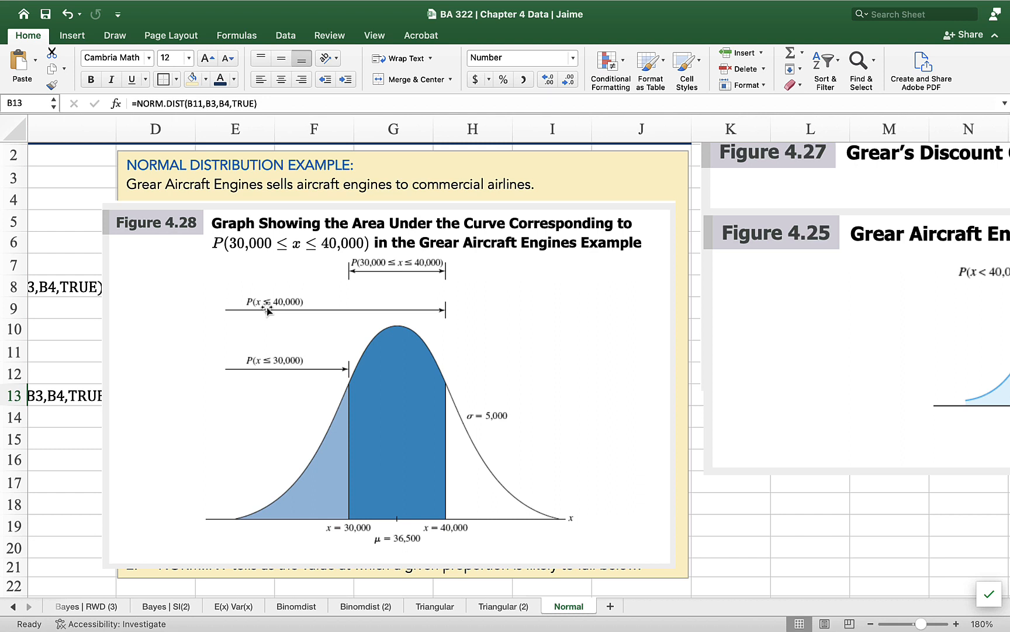
mouse_move(277, 404)
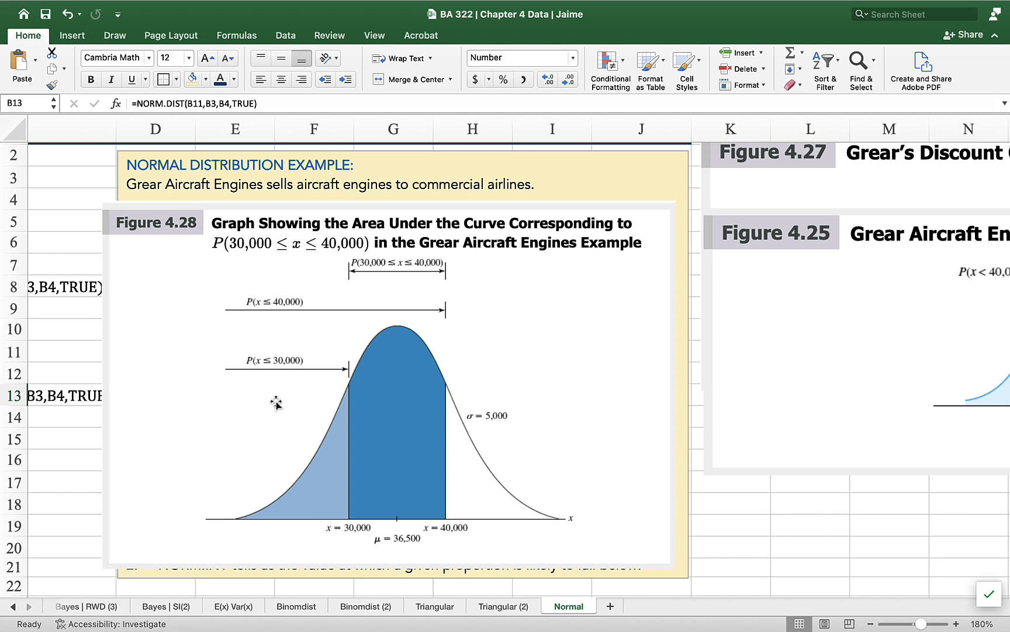
mouse_move(327, 381)
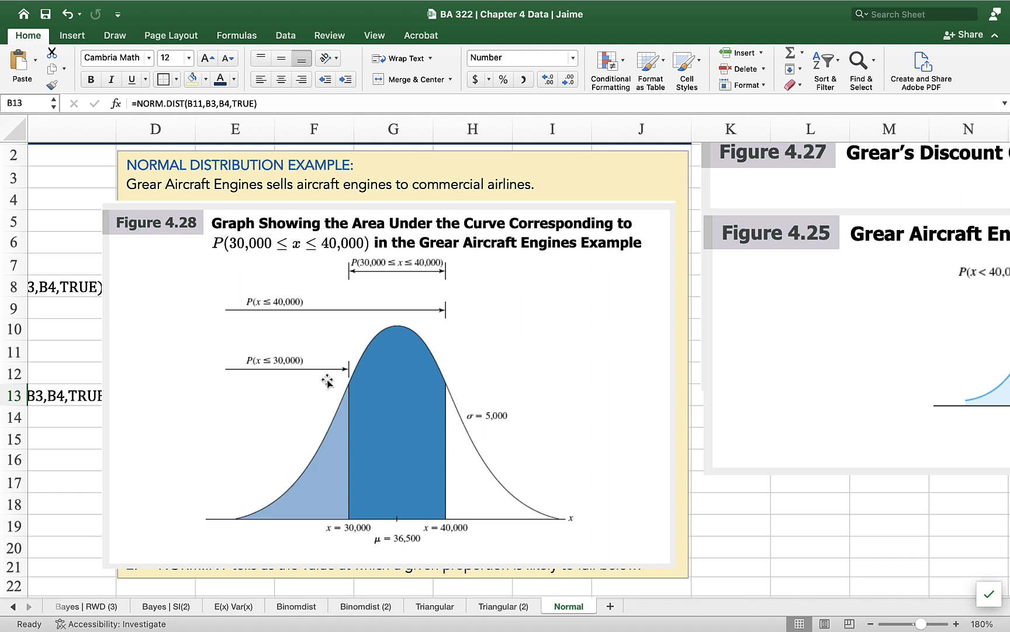
mouse_move(435, 464)
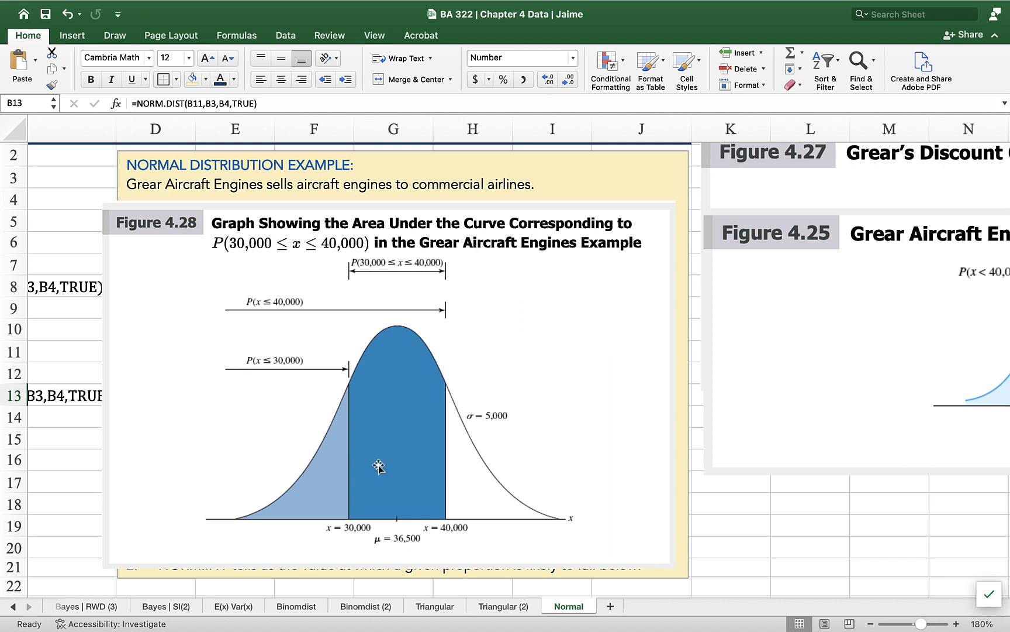
mouse_move(202, 317)
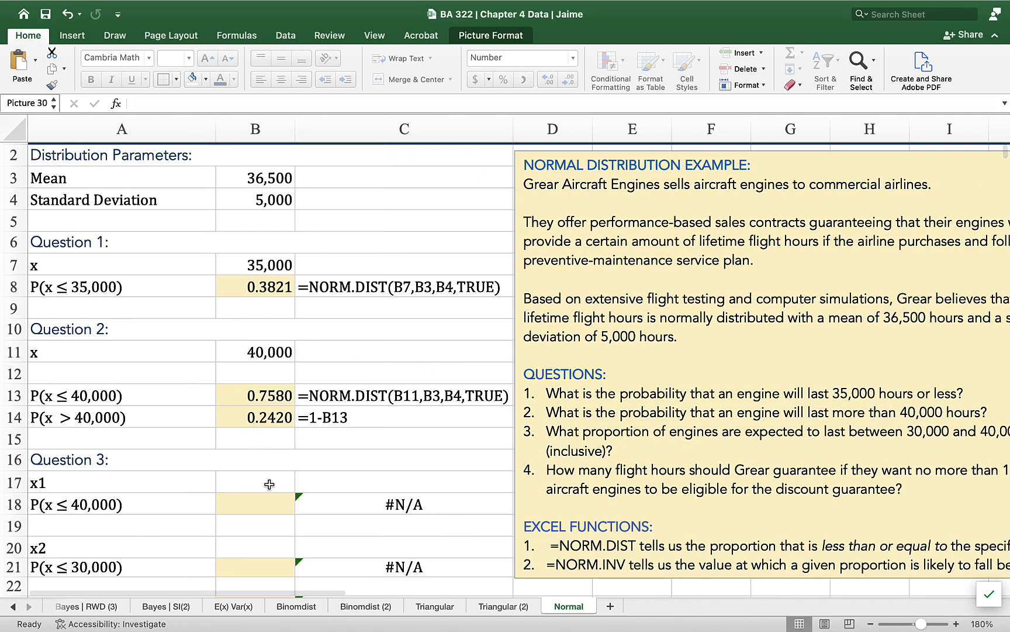
Enter x1 = 40,000 in B17 and set B18 to =B13 so P(x ≤ 40,000) shows 0.7580.
click(254, 482)
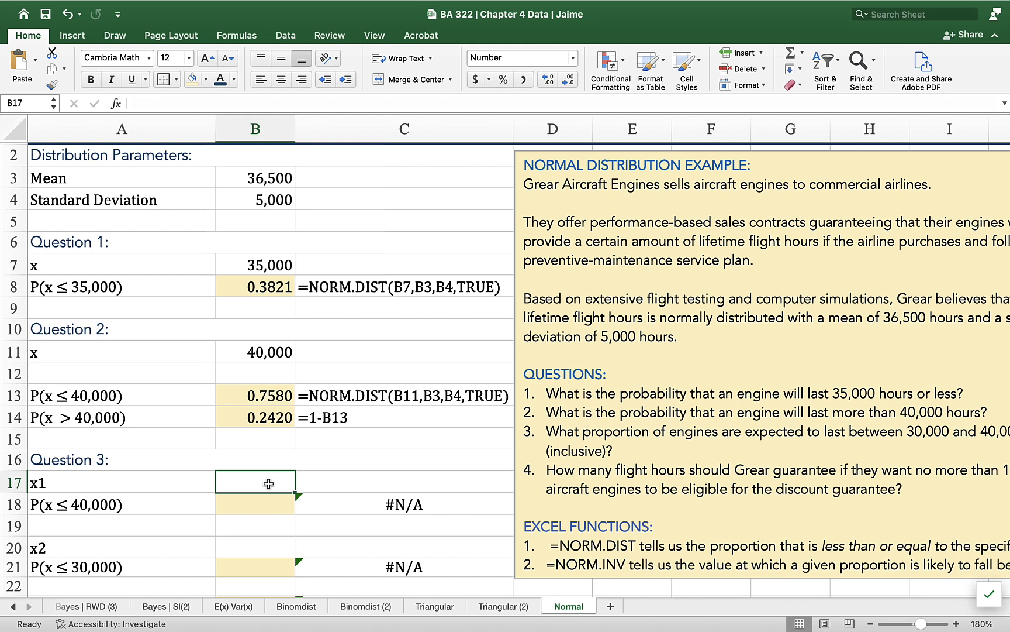
text(40,000)
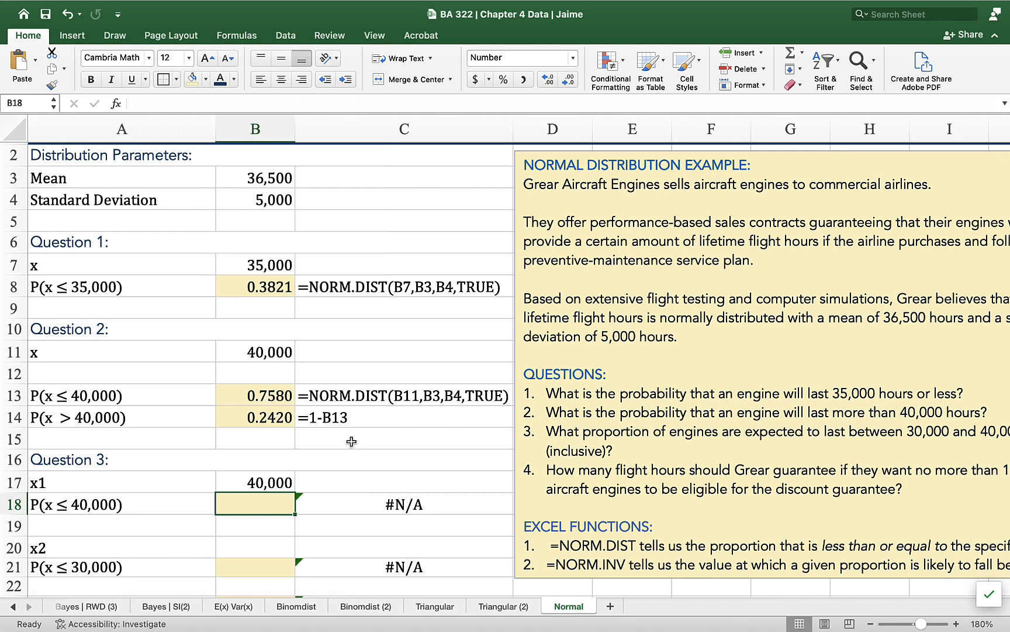
click(254, 394)
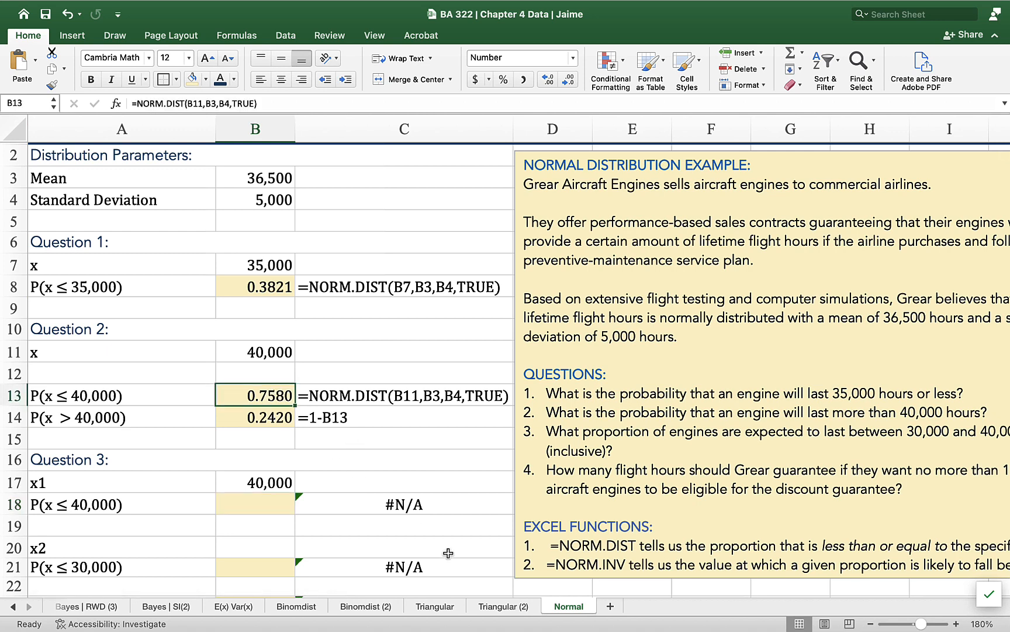
click(254, 503)
text(=B13)
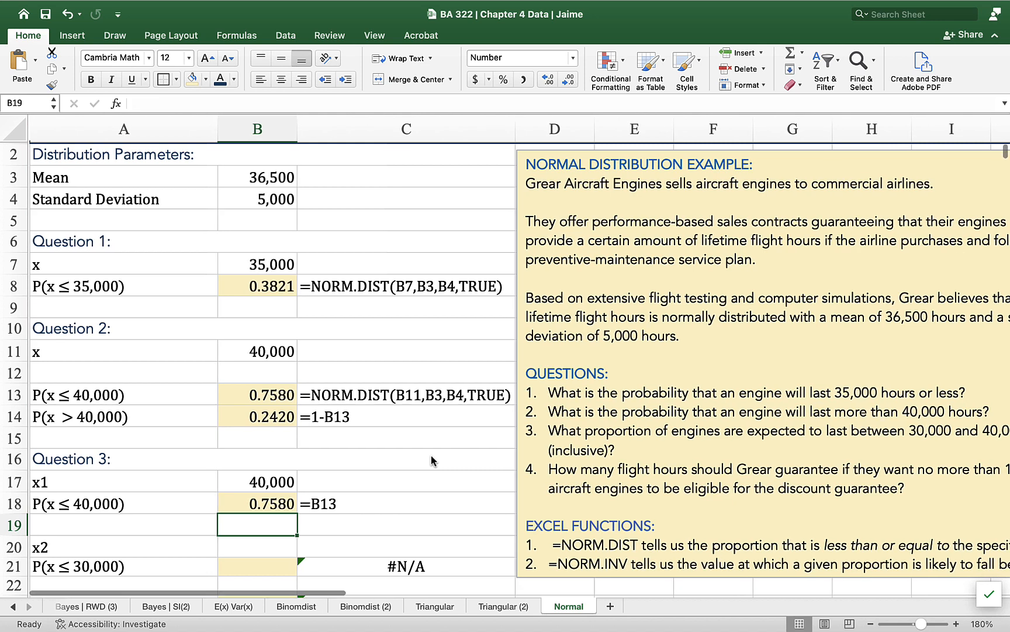
scroll(down, 3)
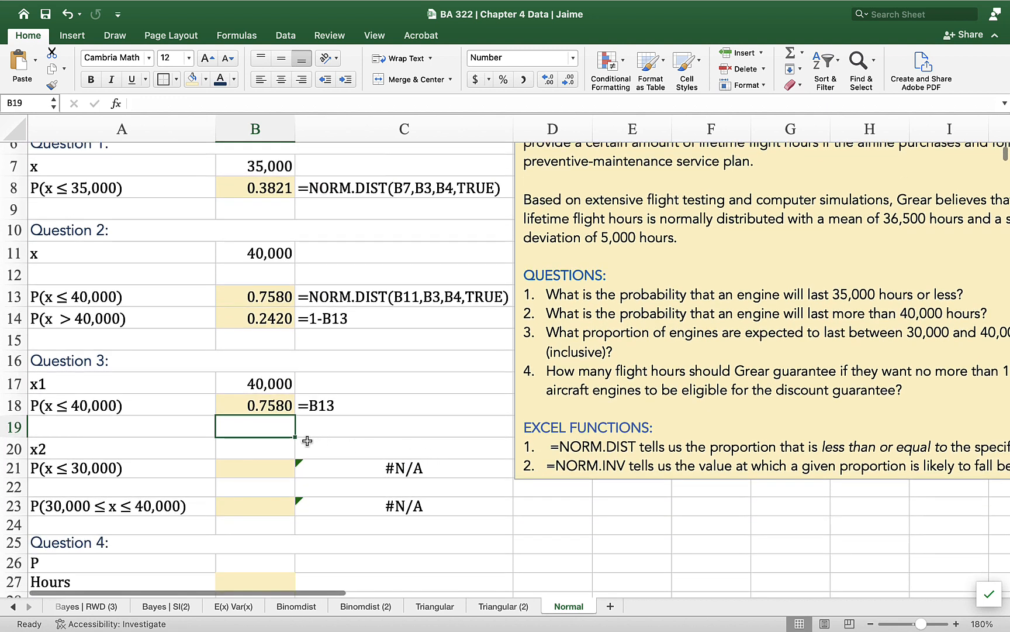
Enter x2 = 30,000 in B20 and compute P(x ≤ 30,000) in B21 as =NORM.DIST(B20,B3,B4,TRUE), giving 0.0968.
click(255, 447)
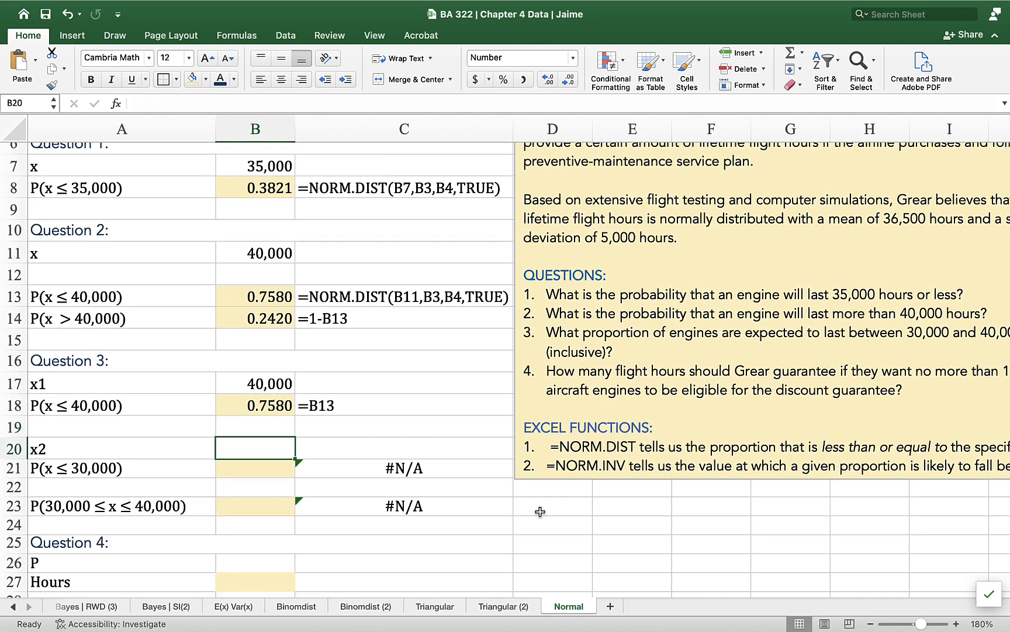
text(30,000)
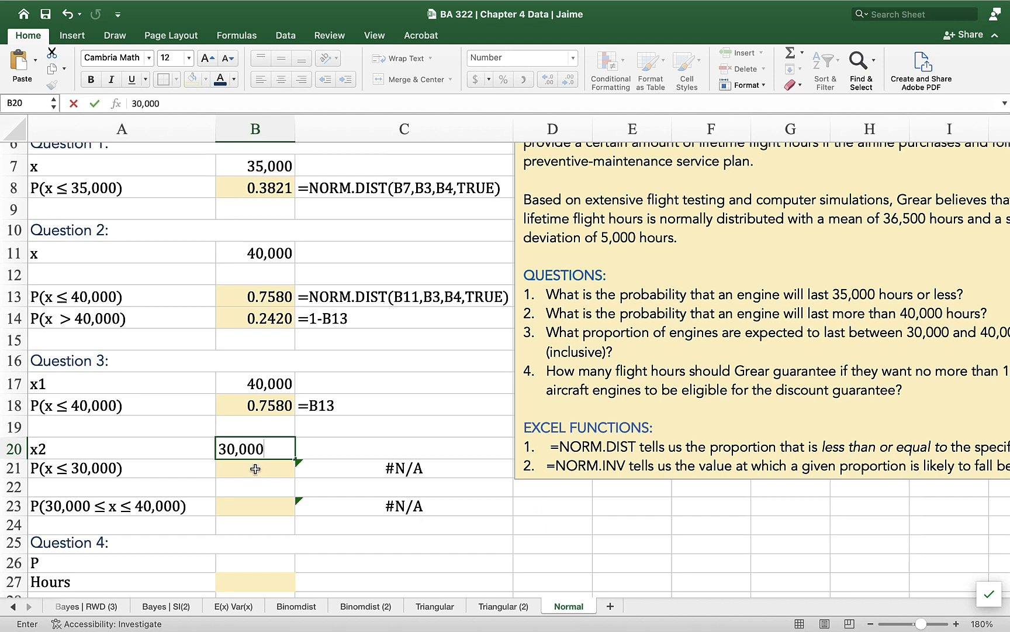
text(=norm.dist()
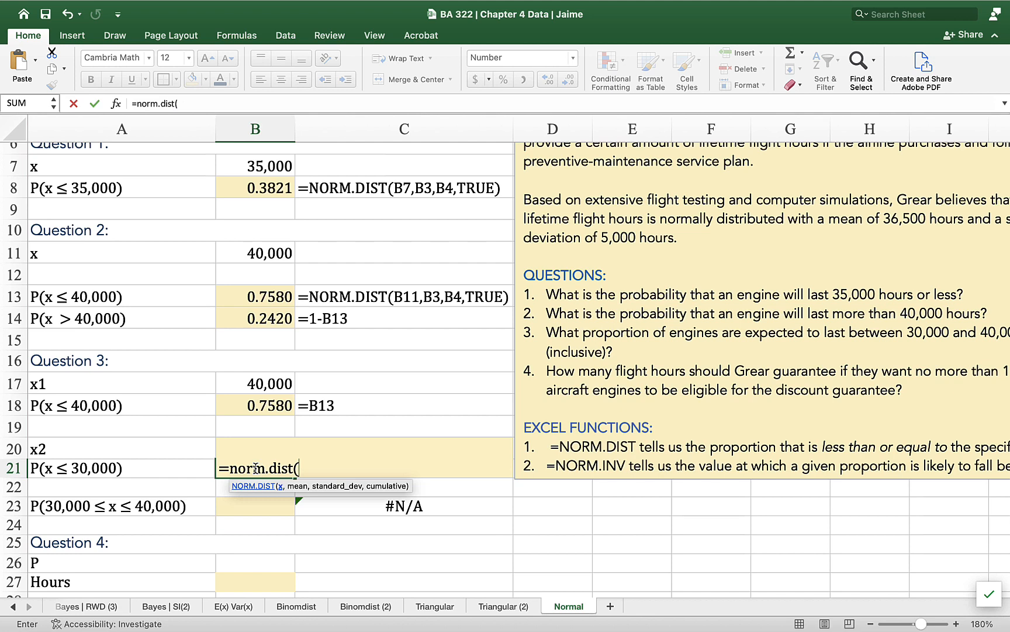
mouse_move(234, 451)
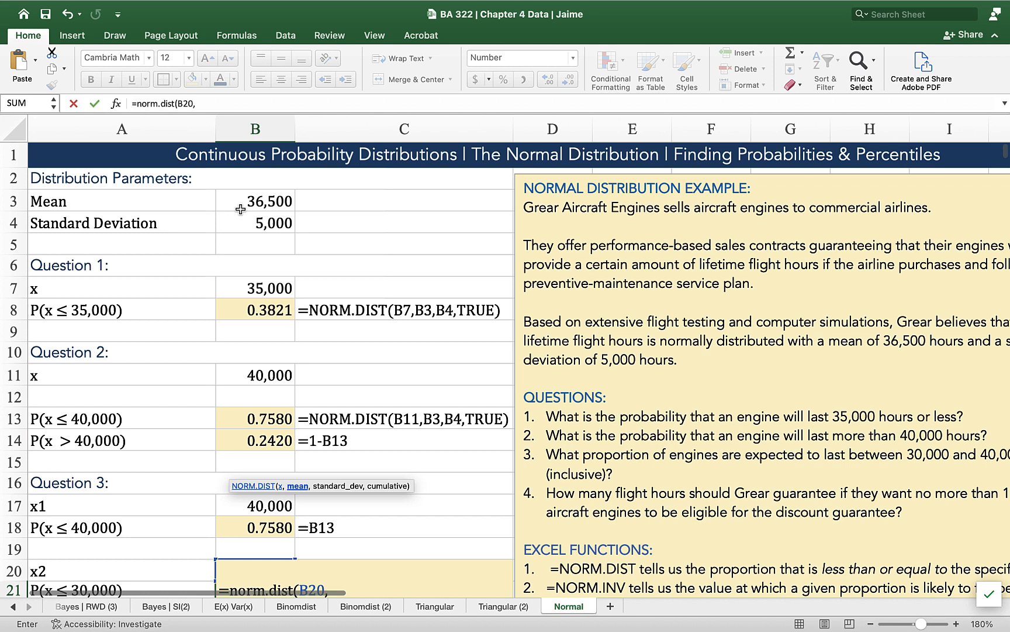
click(255, 200)
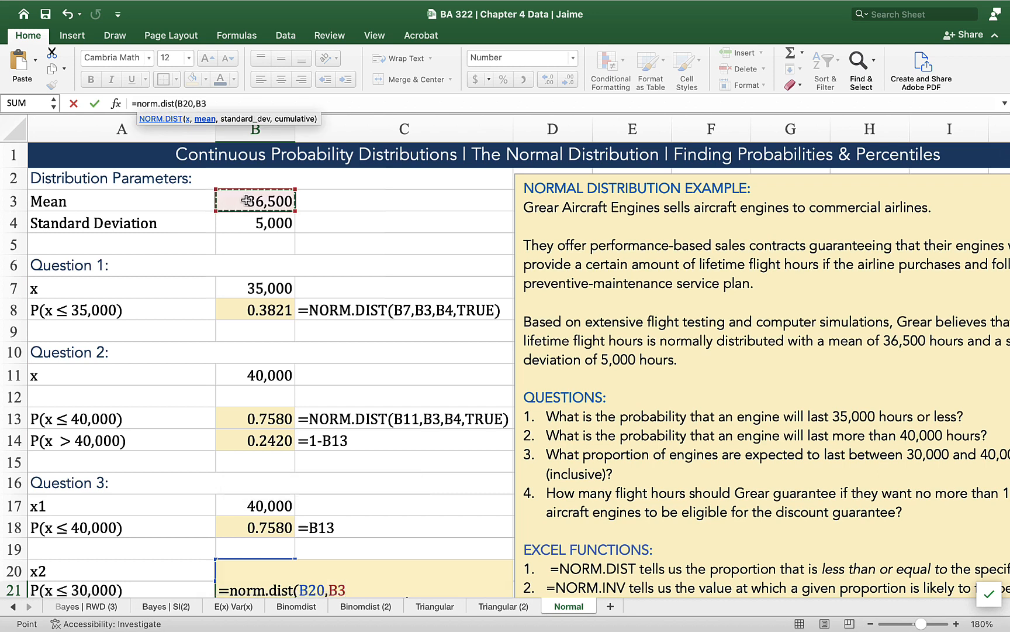
click(253, 222)
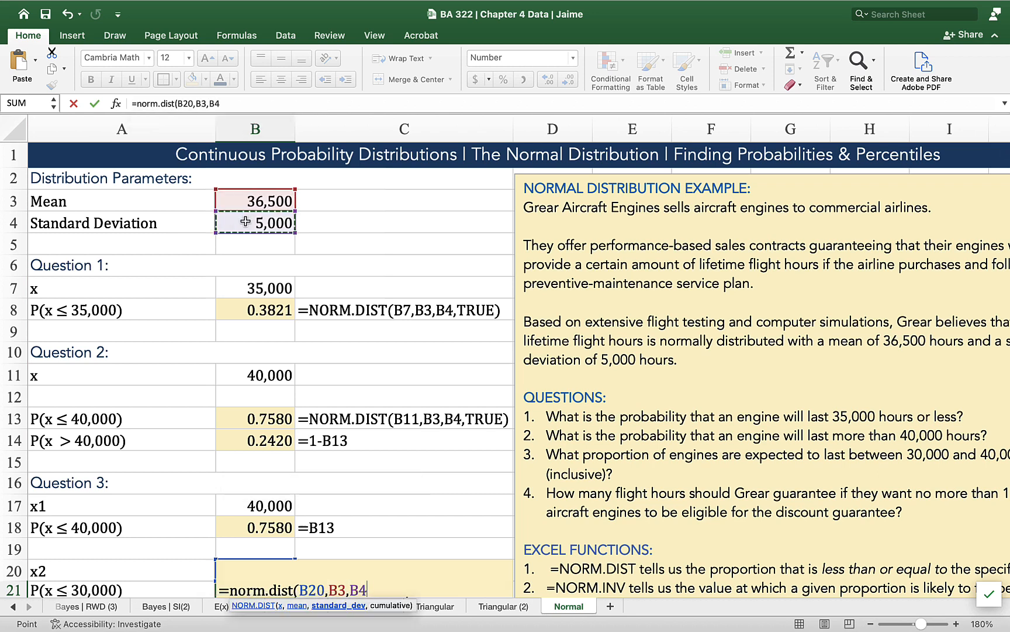
text(T)
click(255, 570)
text(30,000)
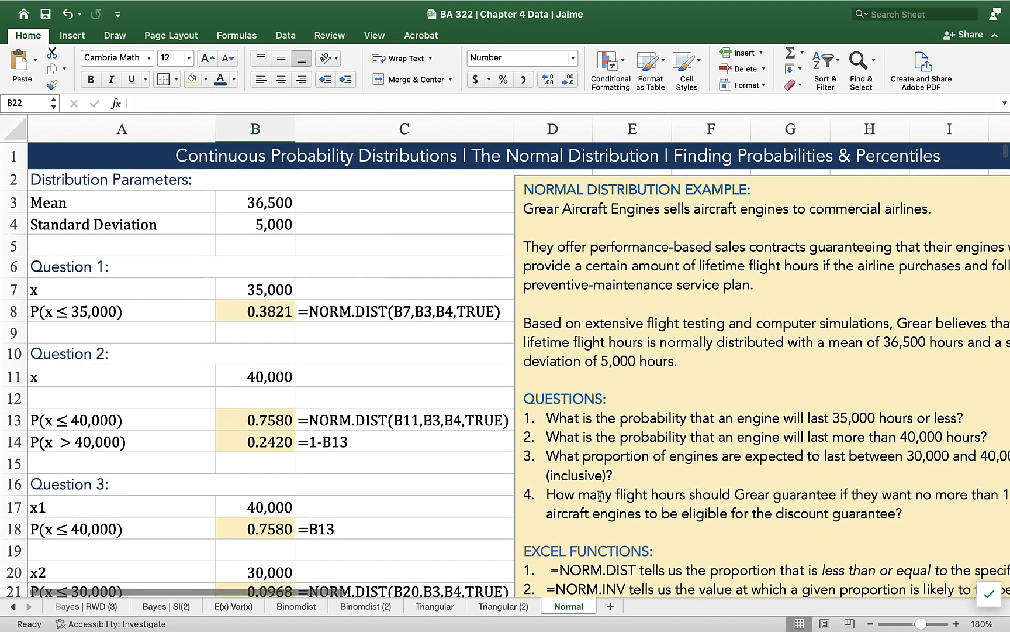
click(129, 484)
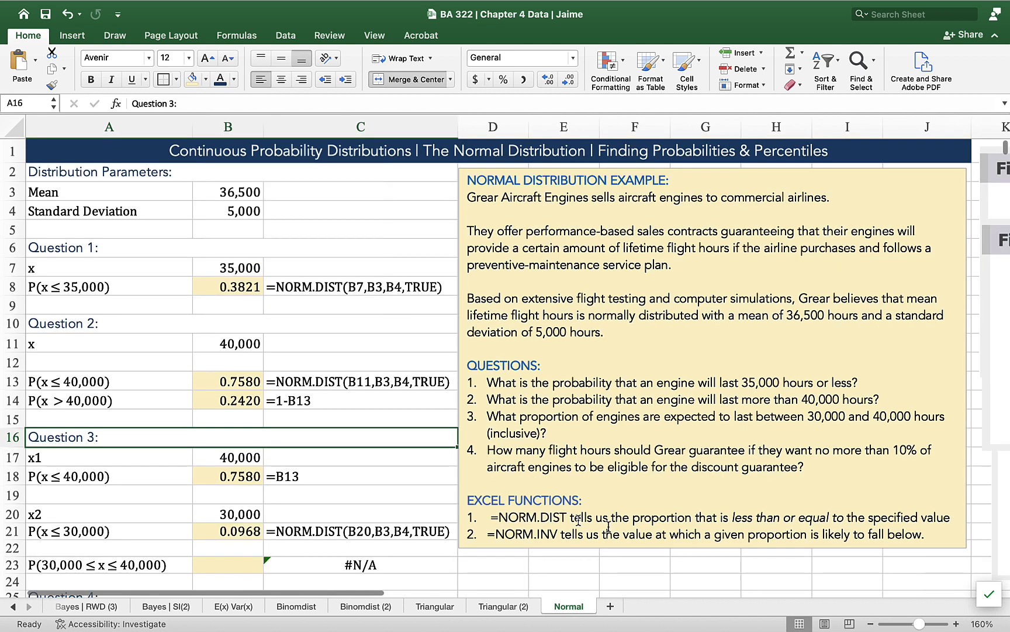
click(359, 494)
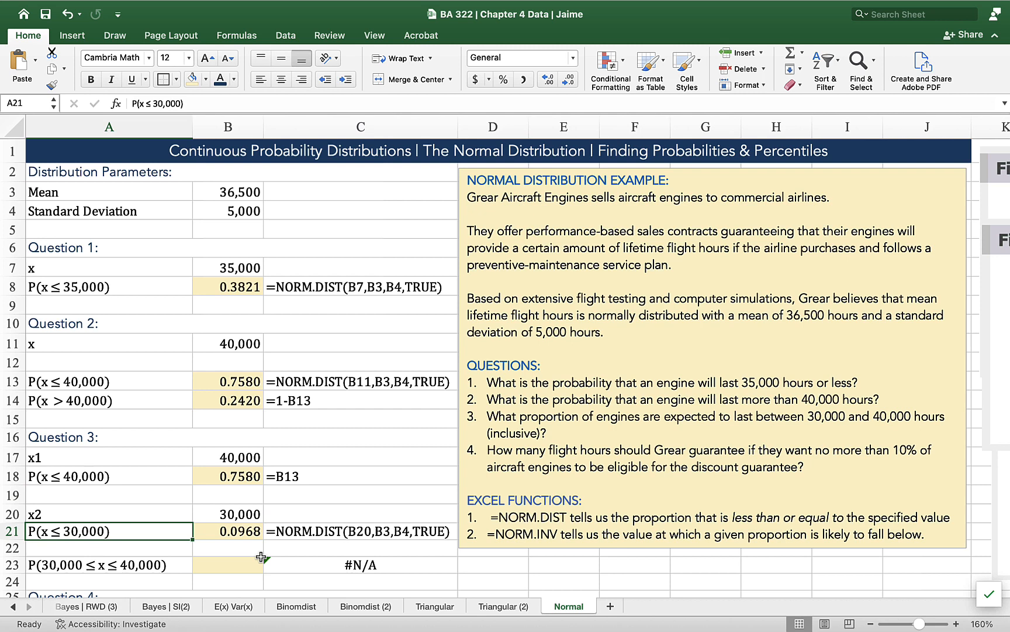
click(227, 531)
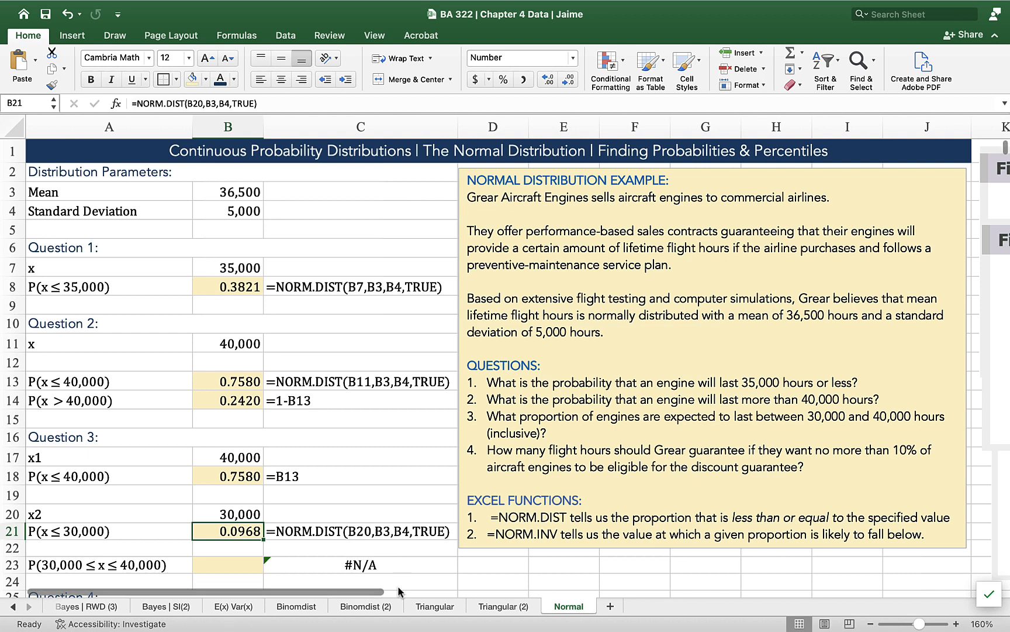
click(227, 456)
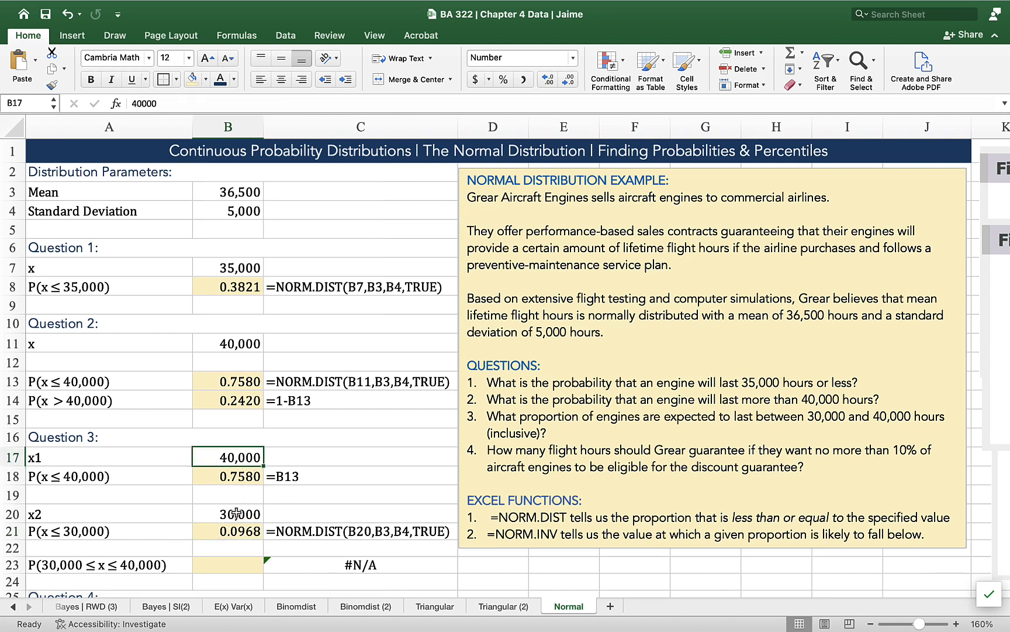
click(109, 564)
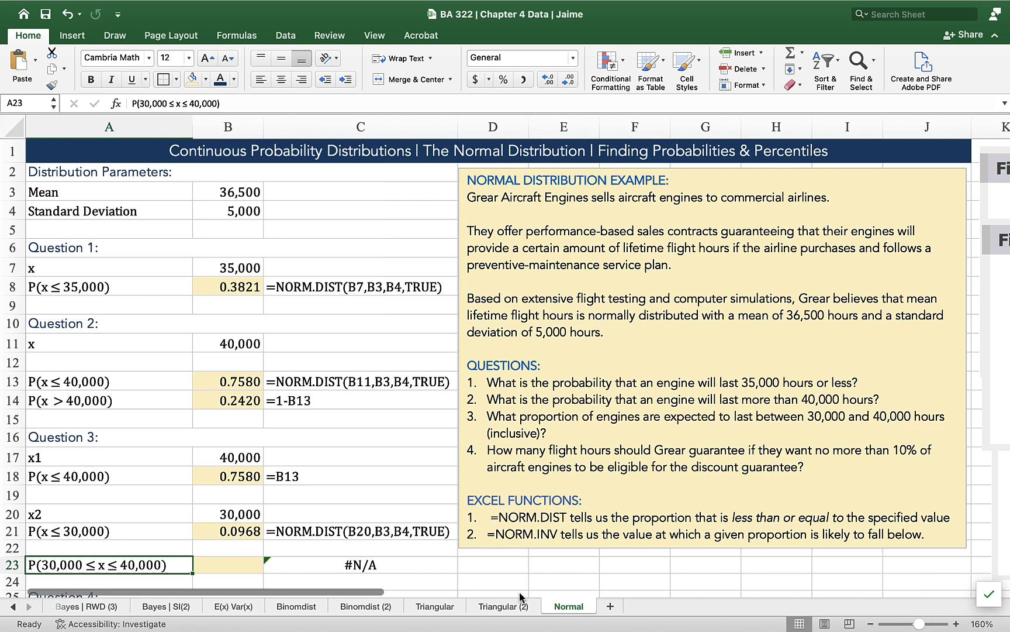
click(227, 565)
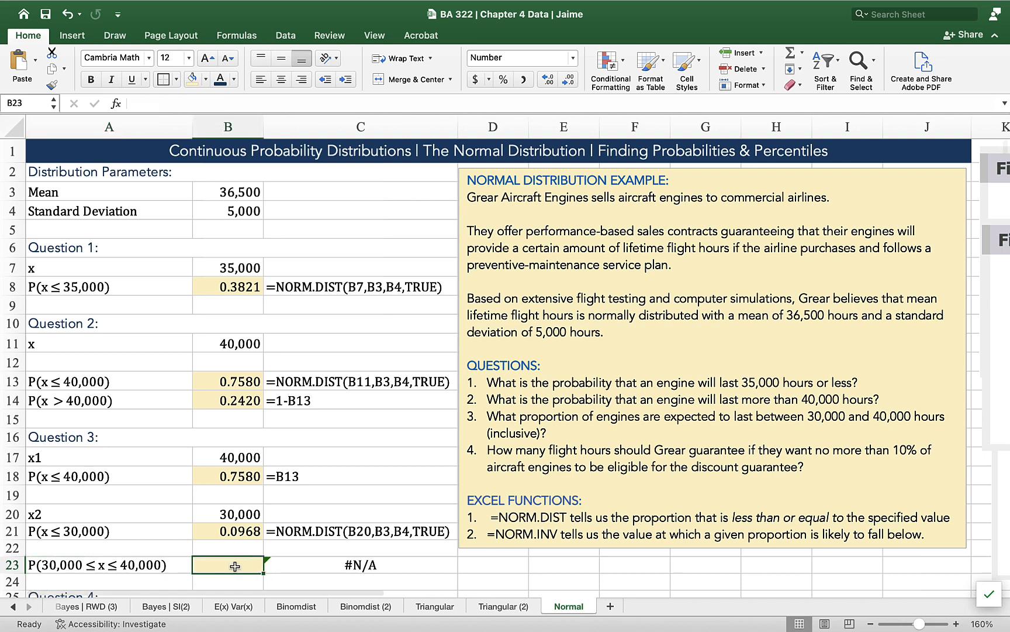
Compute P(30,000 ≤ x ≤ 40,000) in B23 as =B18-B21, giving 0.6612.
text(=)
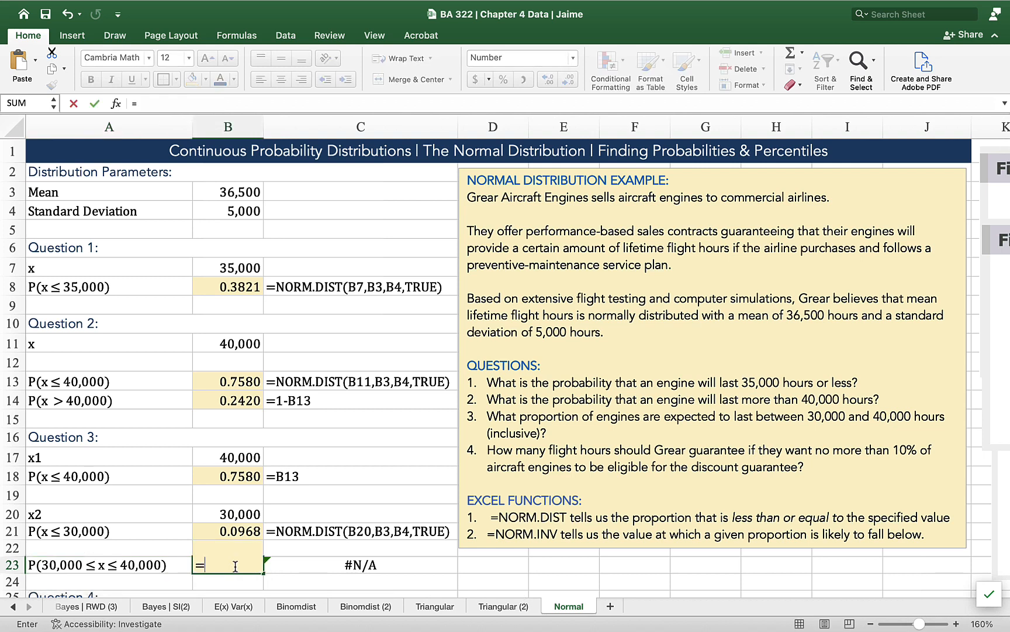
click(227, 476)
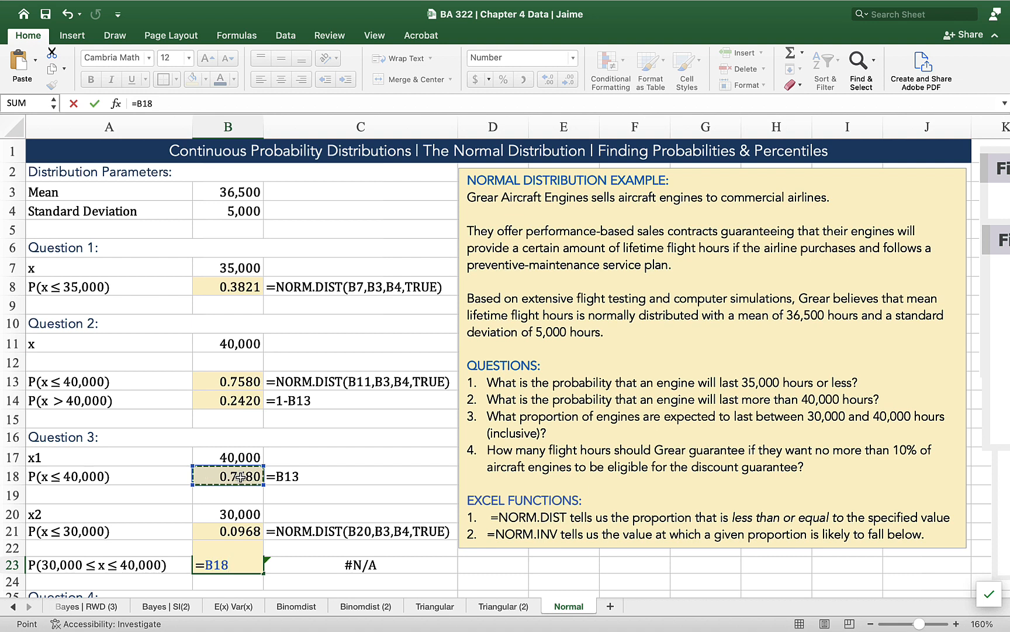
click(227, 531)
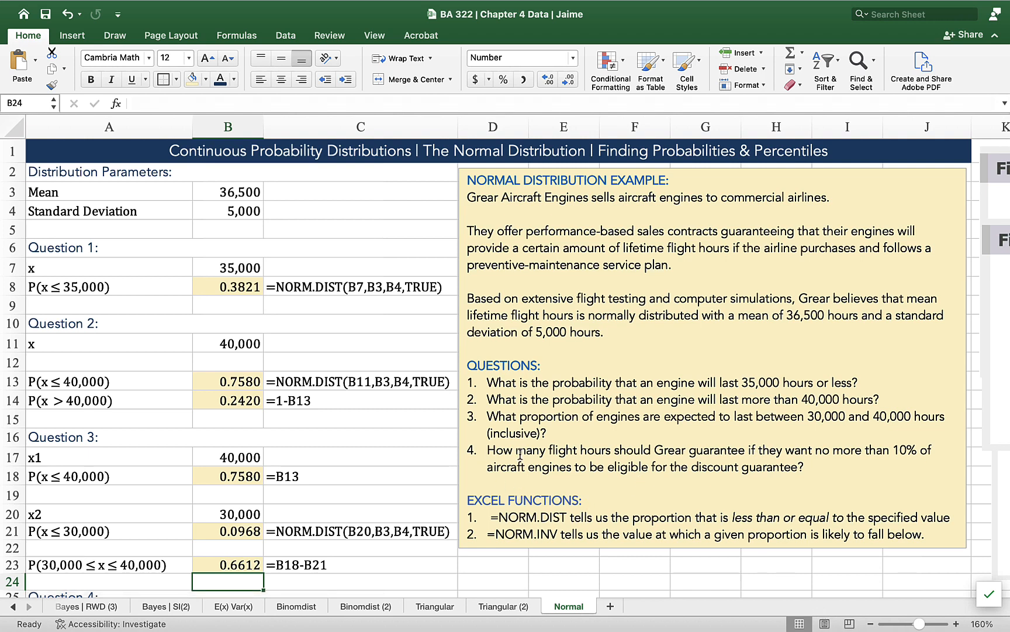
mouse_move(901, 454)
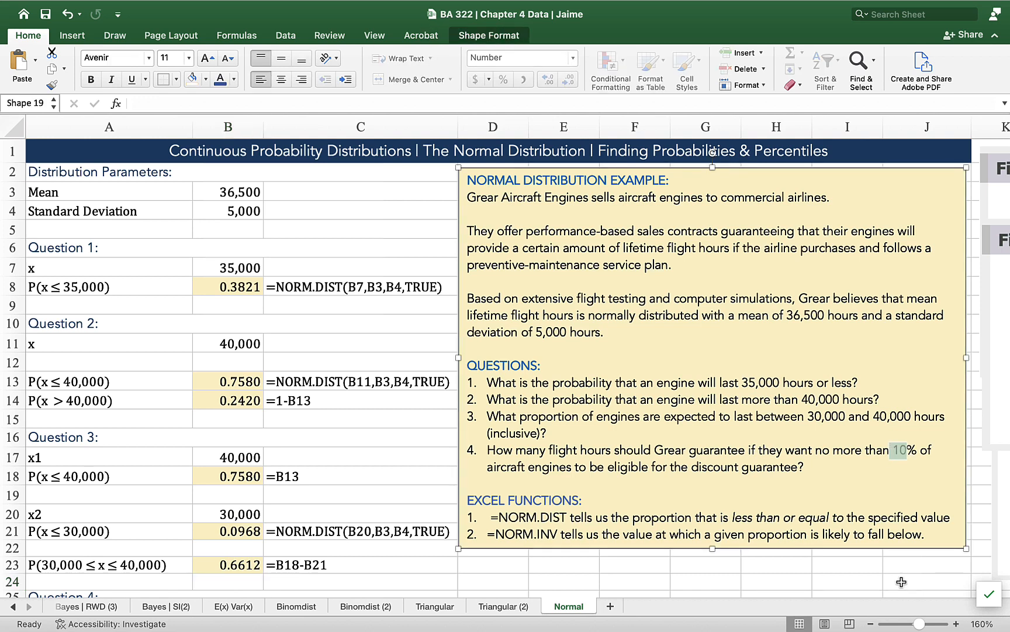
Scroll to Question 4, deselect the text box and select the P cell B26.
scroll(down, 3)
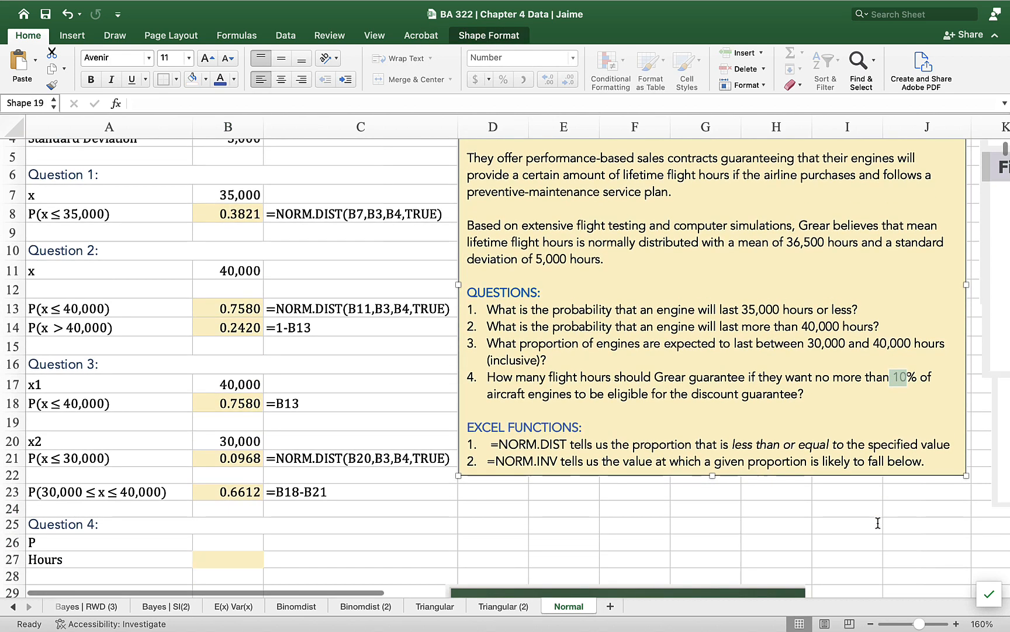
click(847, 523)
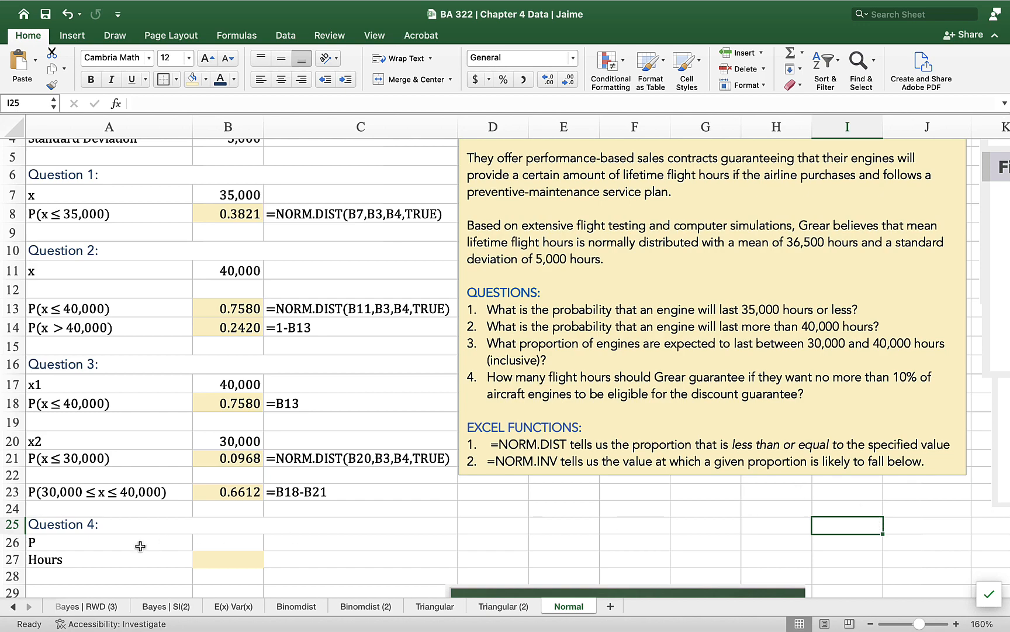
click(228, 542)
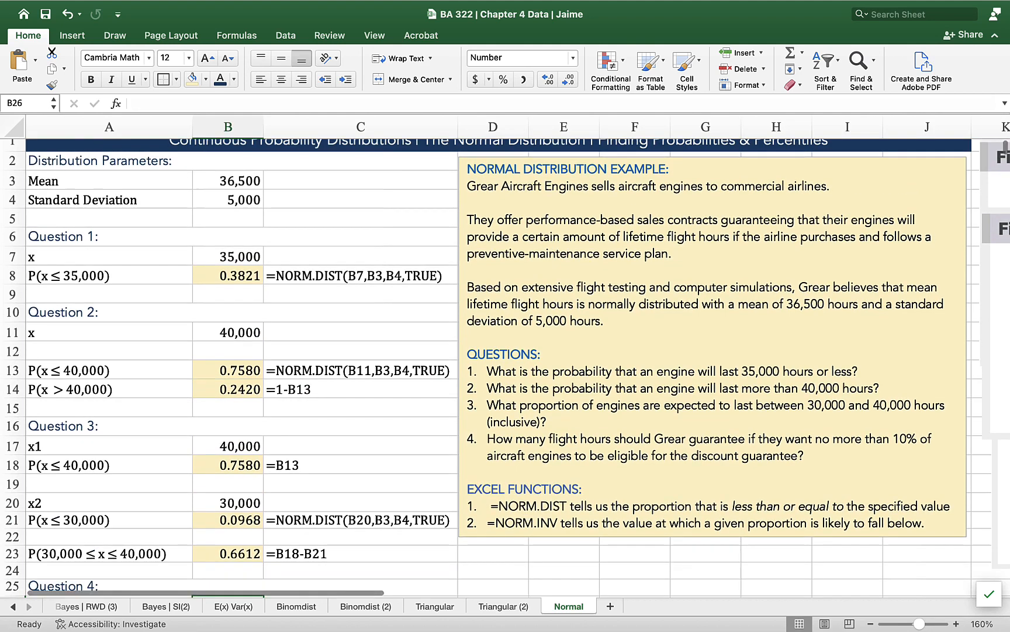
mouse_move(871, 624)
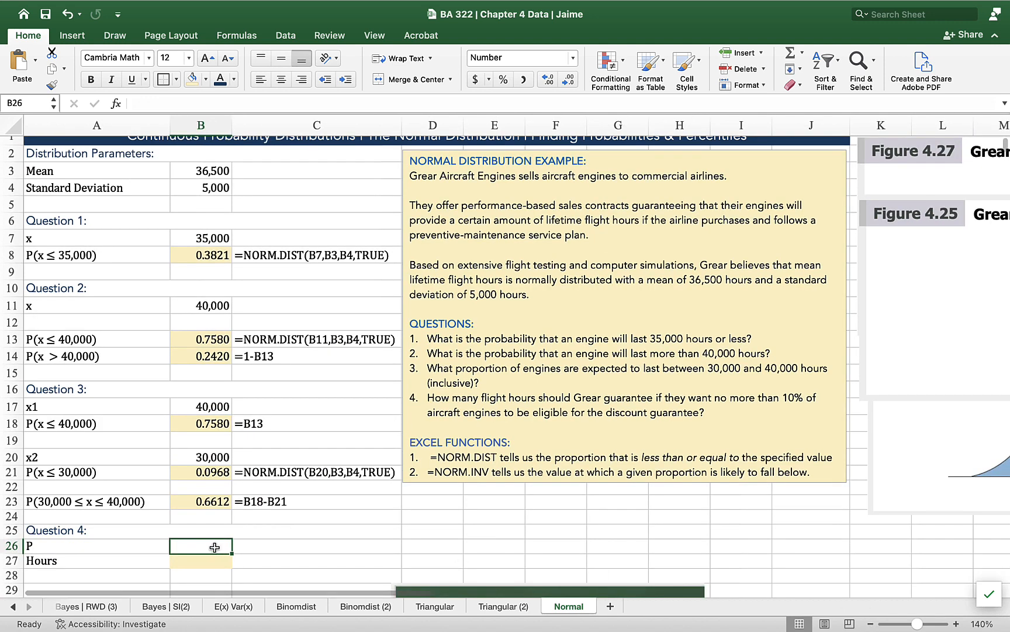
Enter P = 0.10 and a NORM.INV formula referencing it with mean 36,500 and SD 5,000, giving 30,092 hours.
text(0.10)
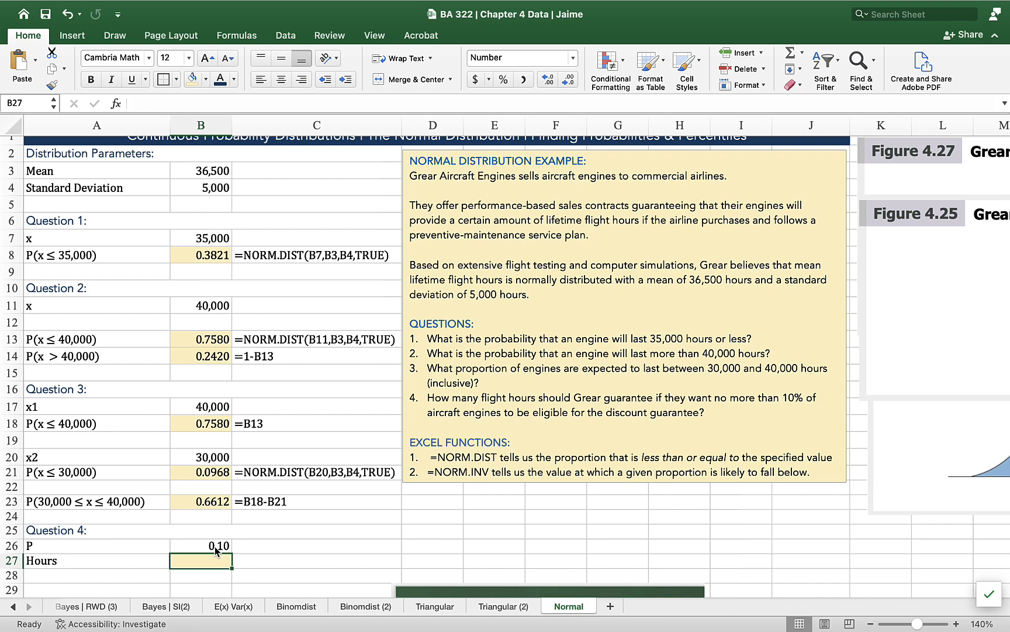
text(=)
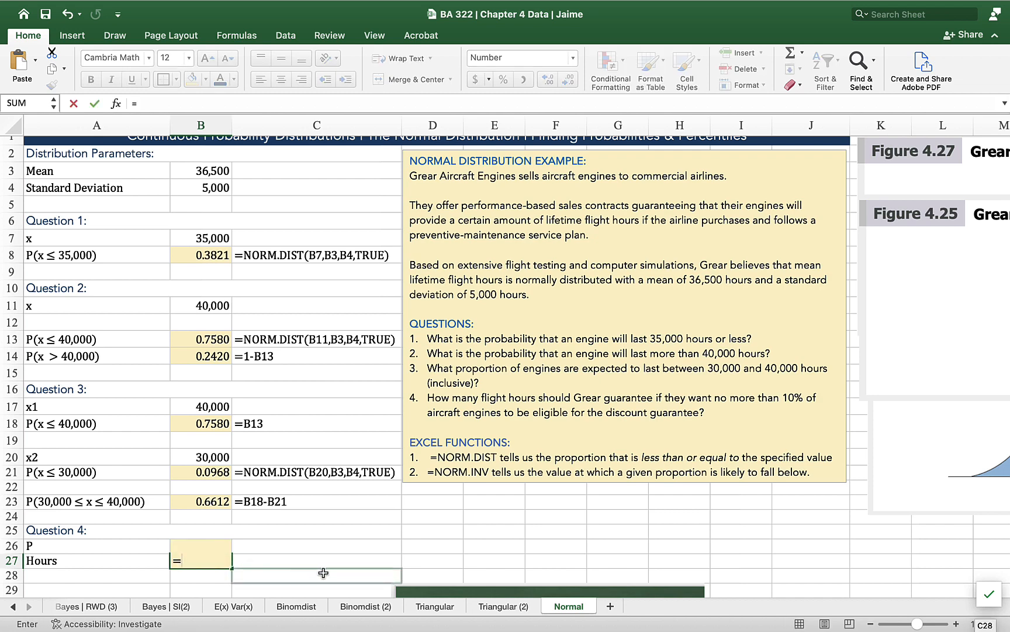
text(norm.io)
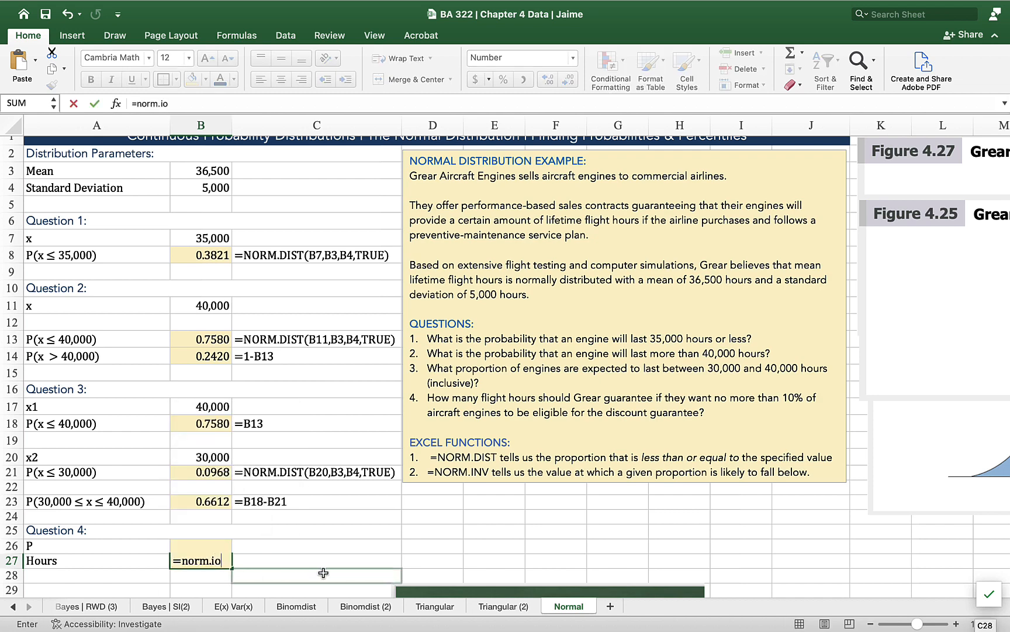
text(nv)
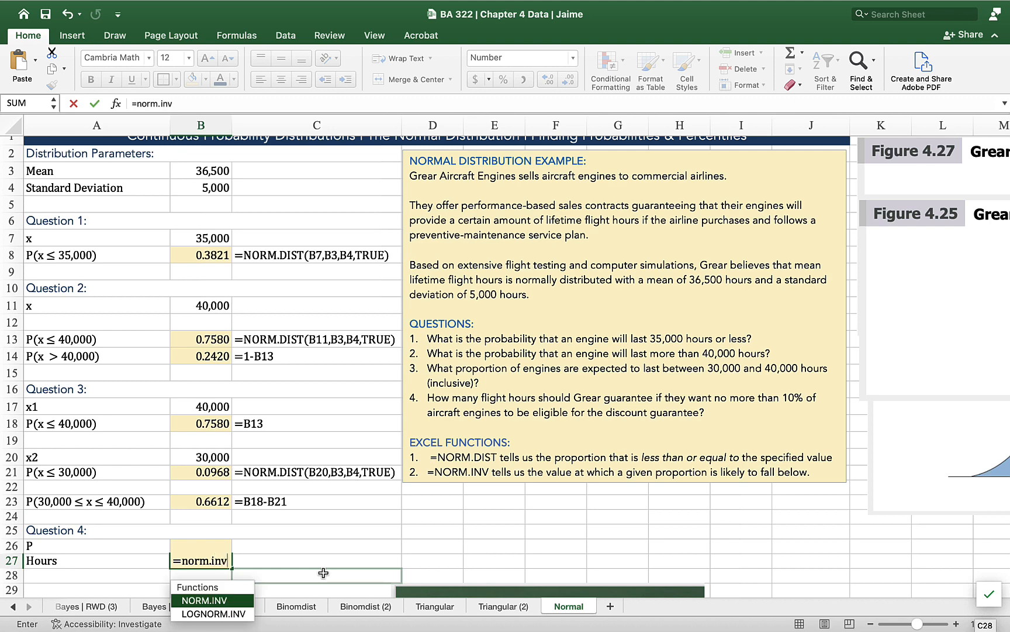
text((B26)
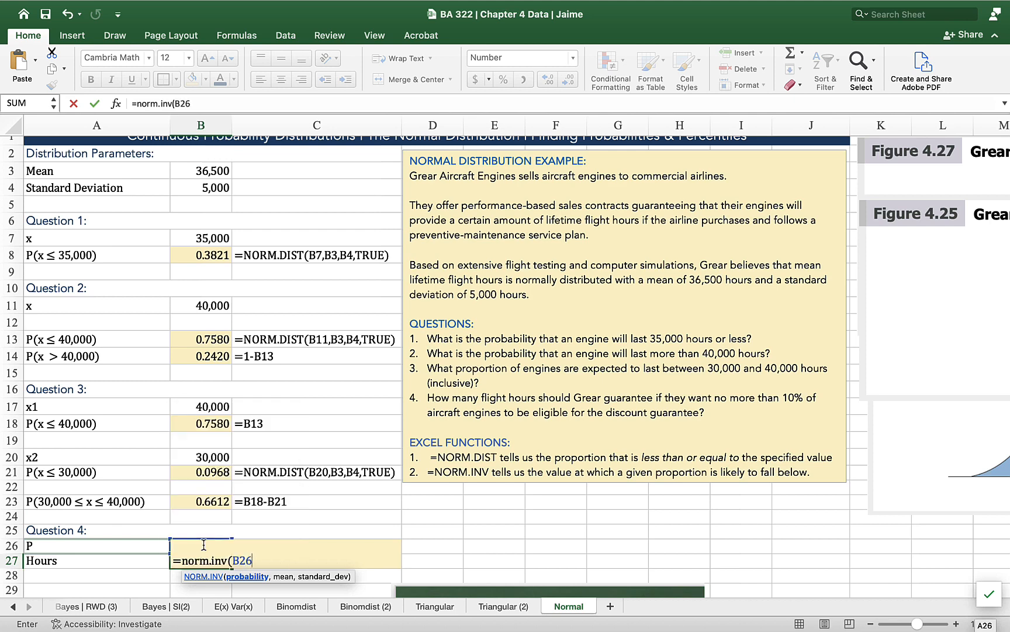
text(,)
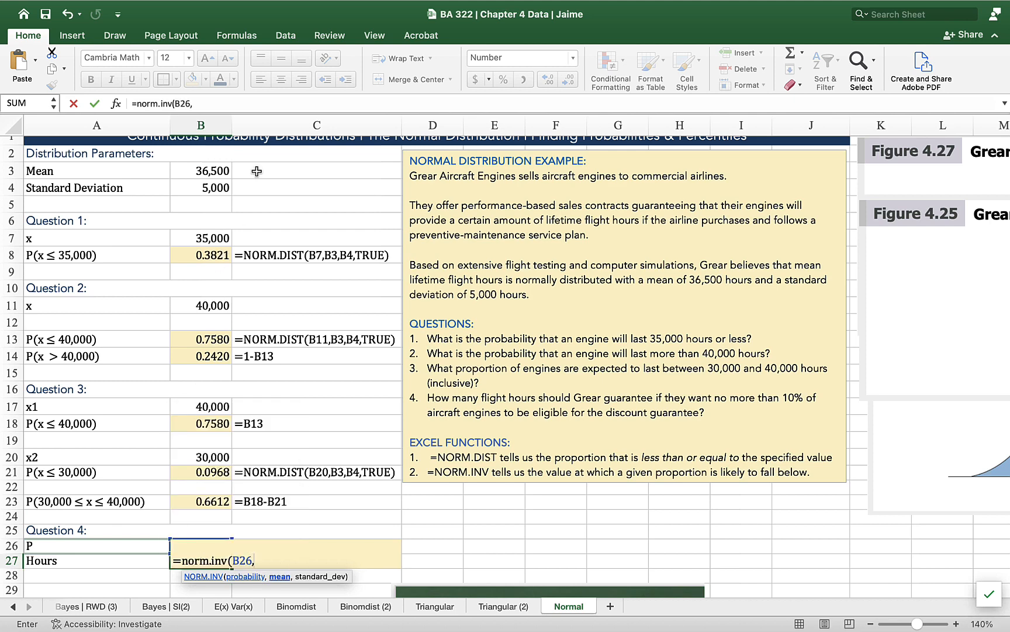
click(200, 170)
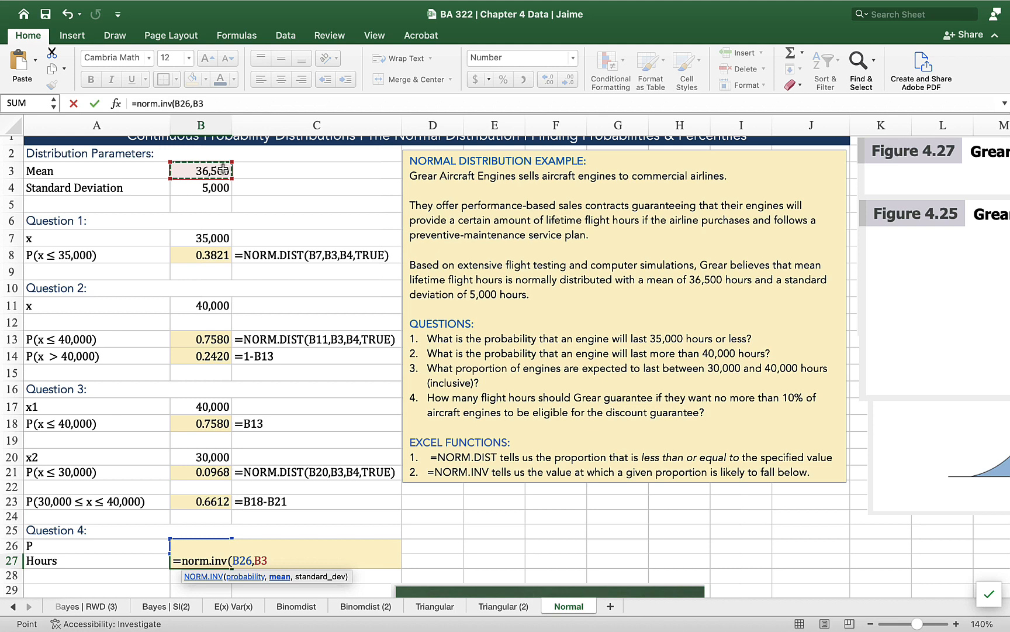
click(200, 188)
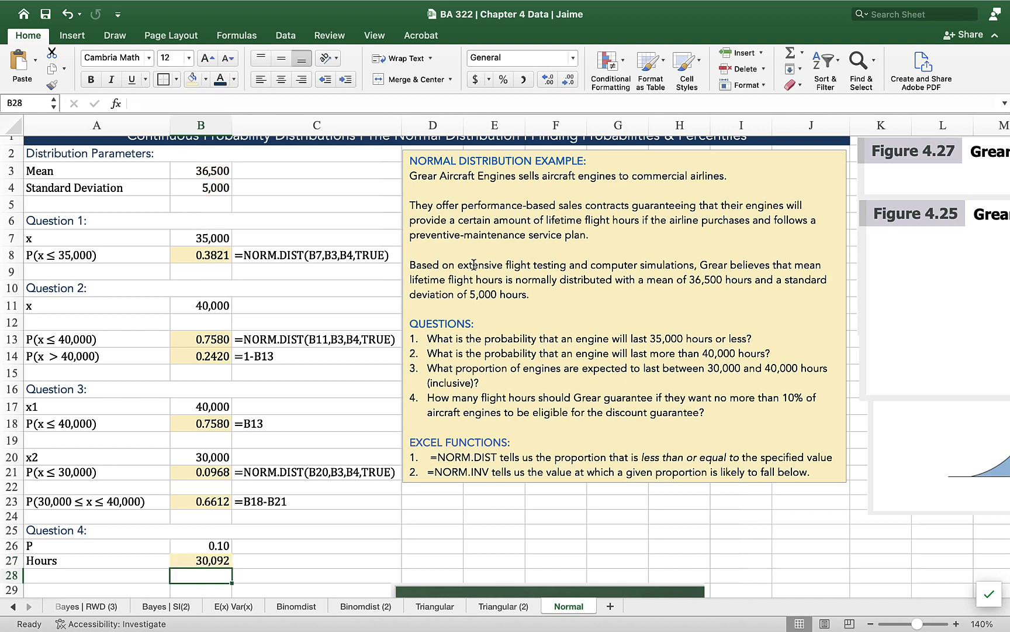
click(316, 502)
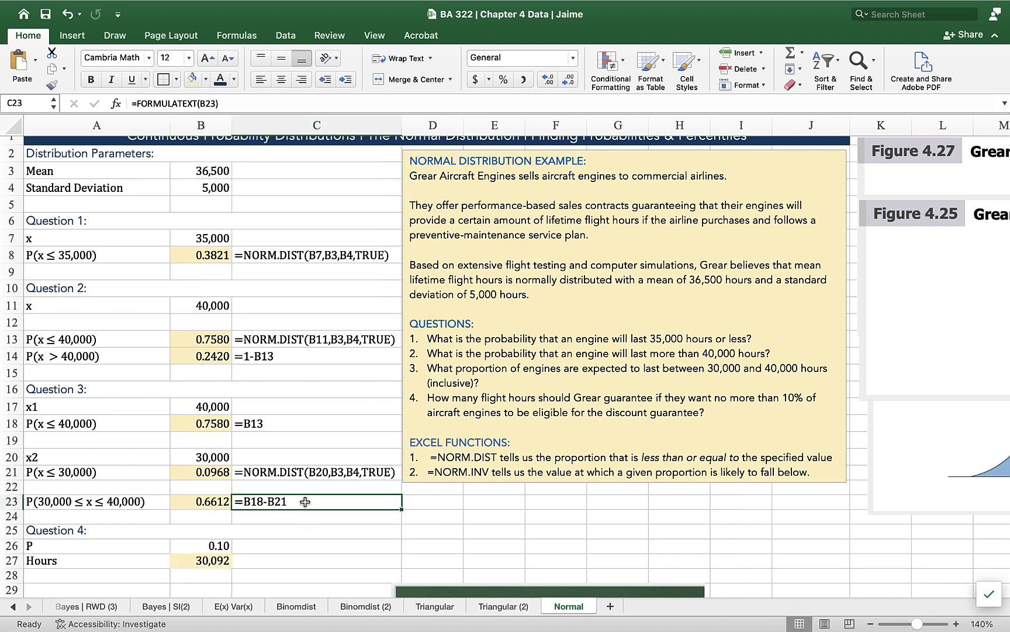
Paste the FORMULATEXT cell beside the hours result to display =NORM.INV(B26,B3,B4).
click(316, 560)
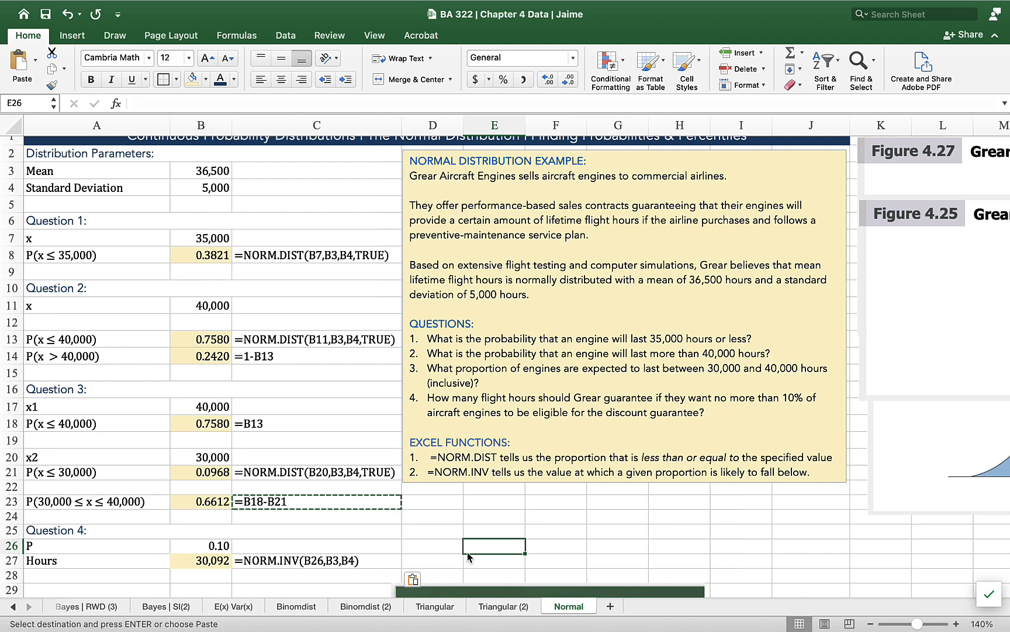
scroll(down, 3)
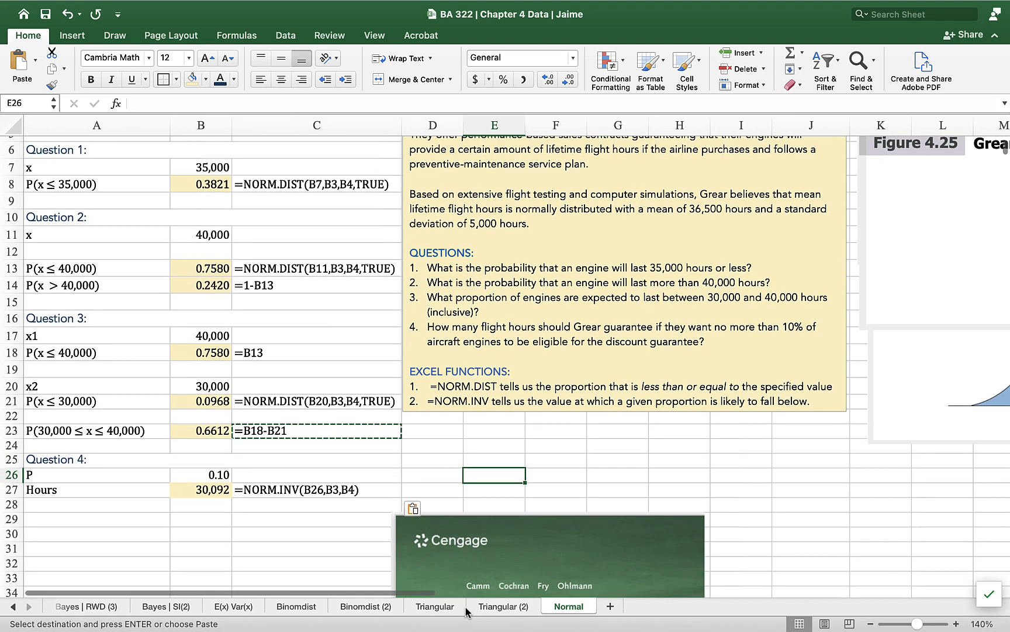